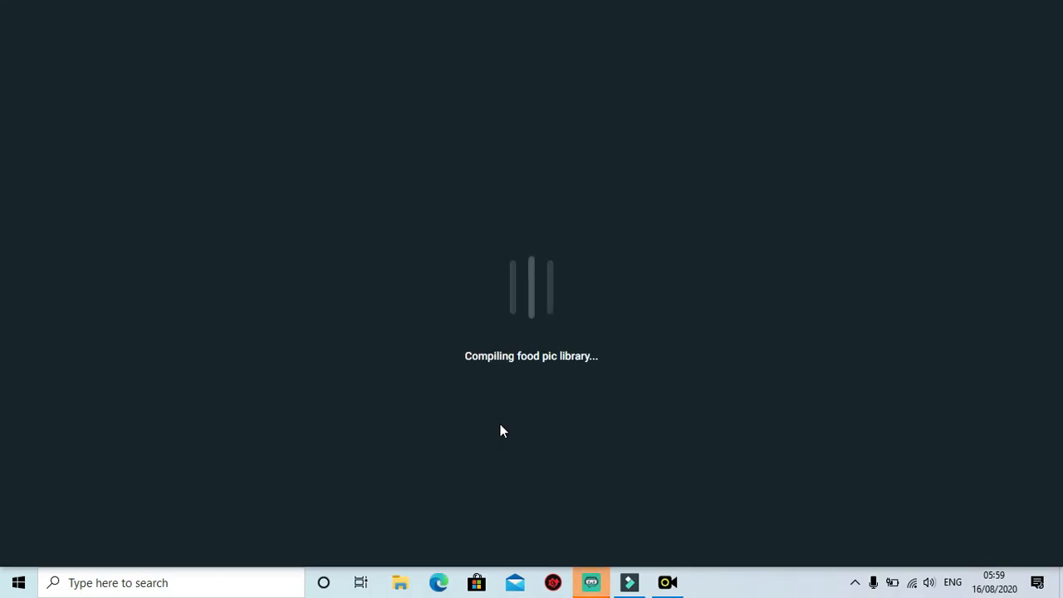
pyautogui.moveTo(797, 326)
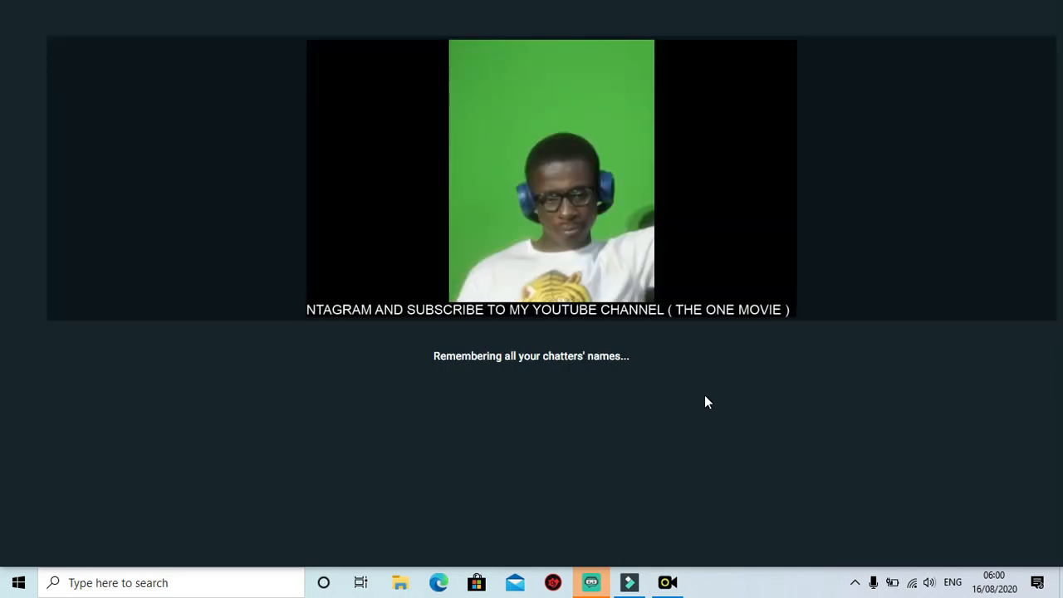
# Step: Bring Streamlabs OBS forward as it loads the CAMERA scene with webcam and subscribe text
pyautogui.click(591, 582)
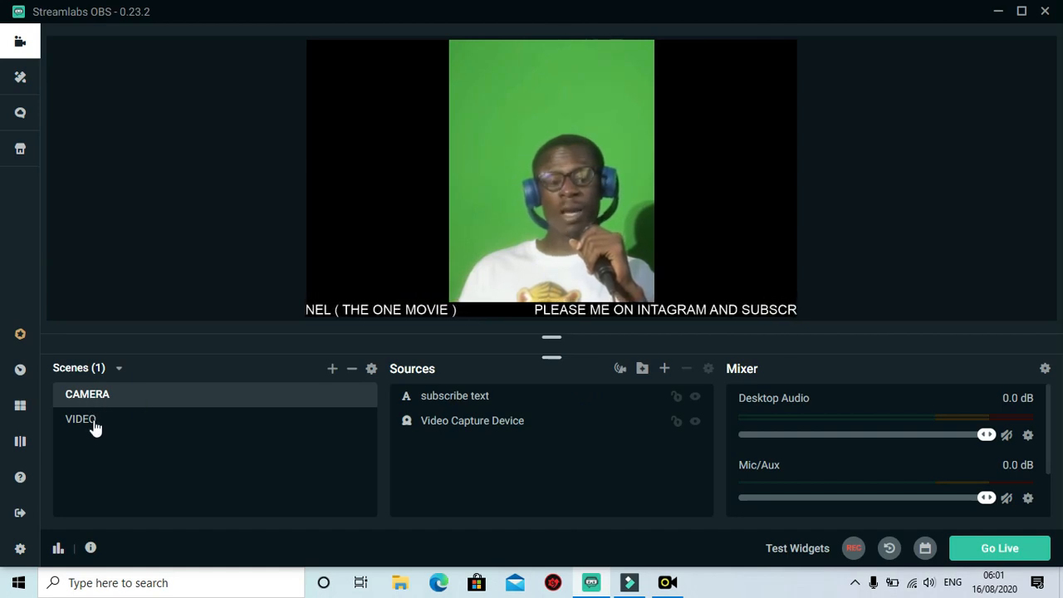
# Step: Make the VIDEO scene active in the Scenes panel instead of CAMERA
pyautogui.click(79, 420)
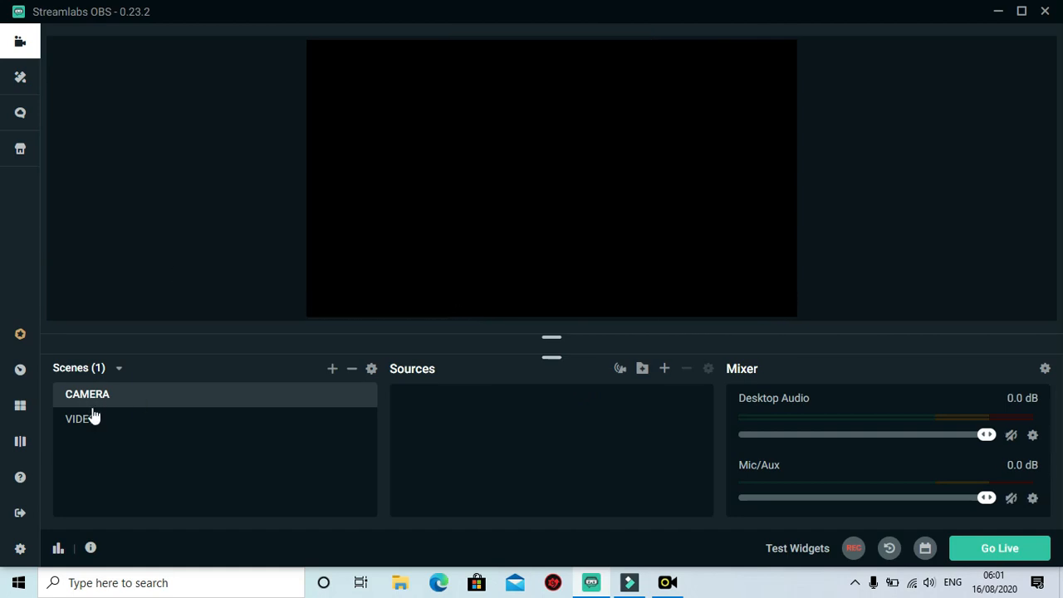
pyautogui.click(81, 419)
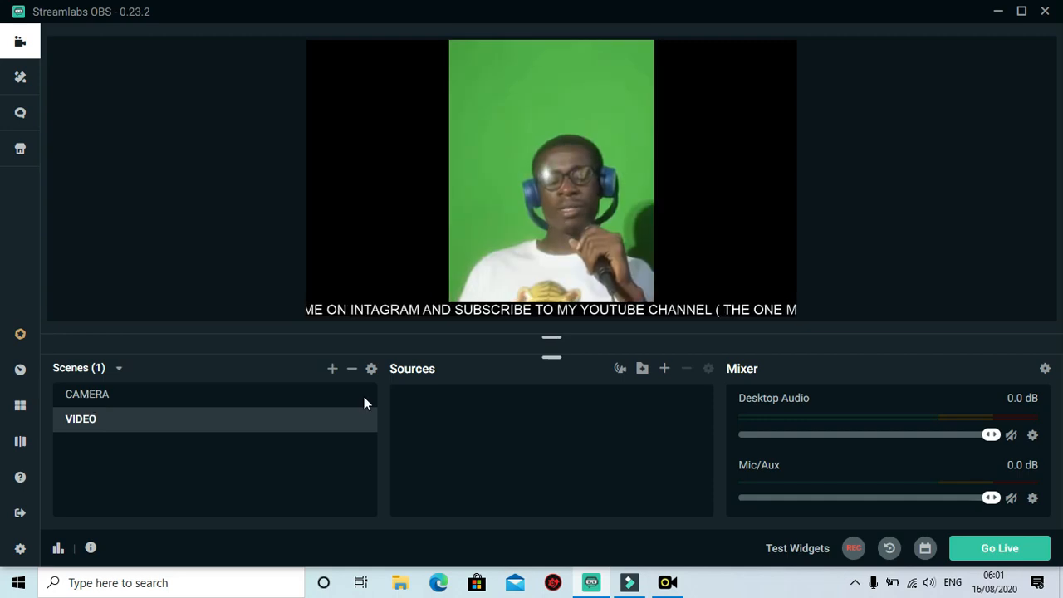
pyautogui.click(86, 394)
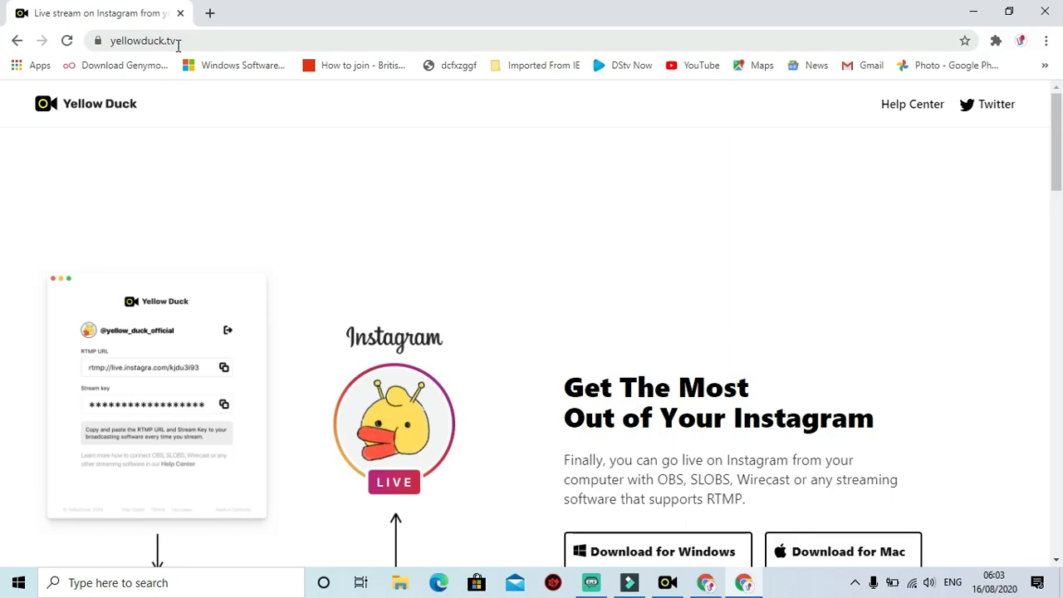
# Step: Look over the yellowduck.tv page, then close Chrome to return to the desktop
pyautogui.scroll(-3)
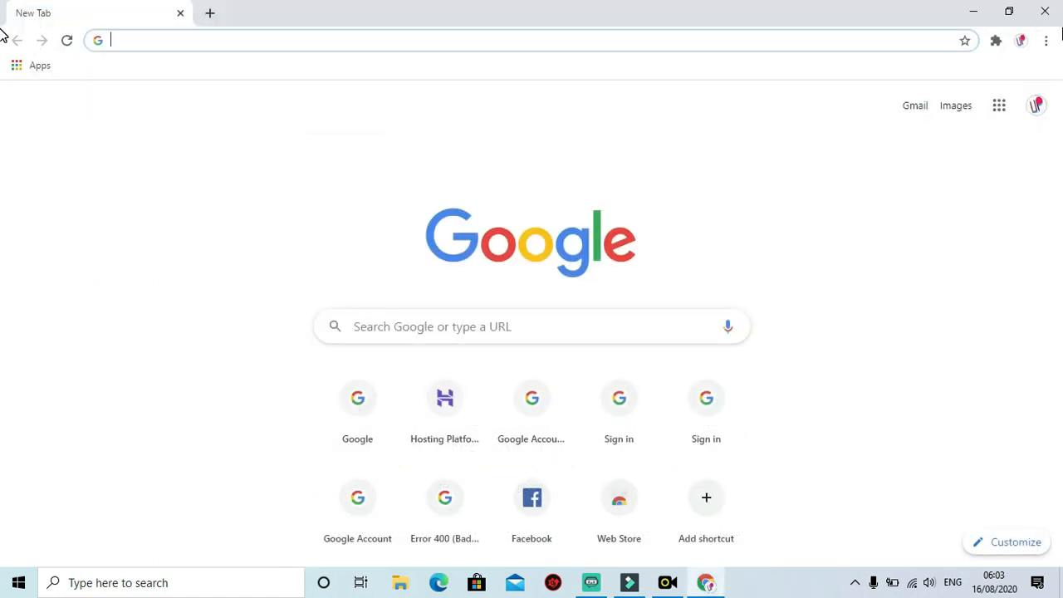
pyautogui.moveTo(1050, 10)
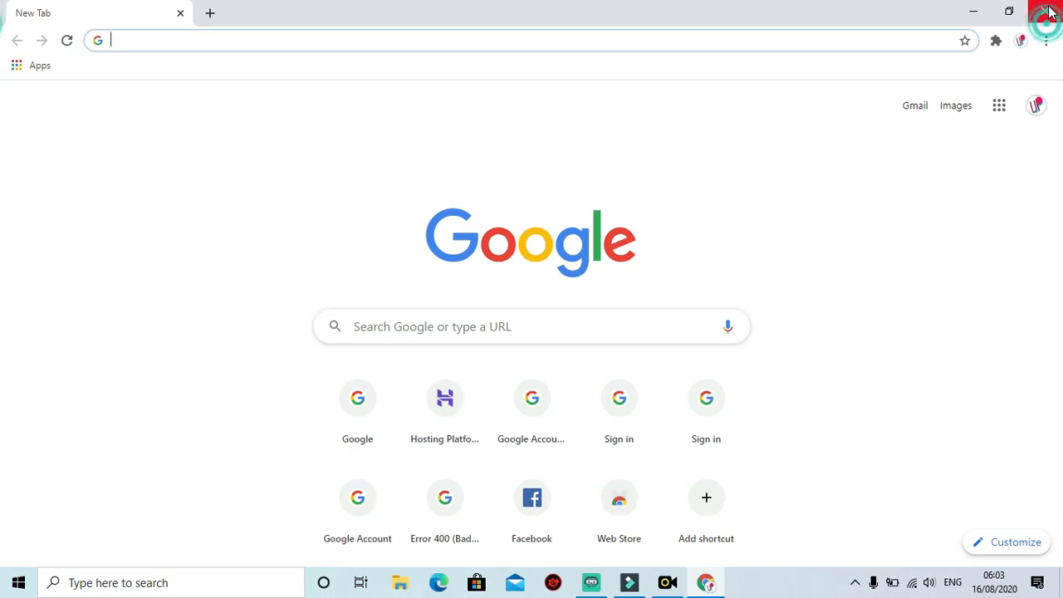
pyautogui.click(1050, 10)
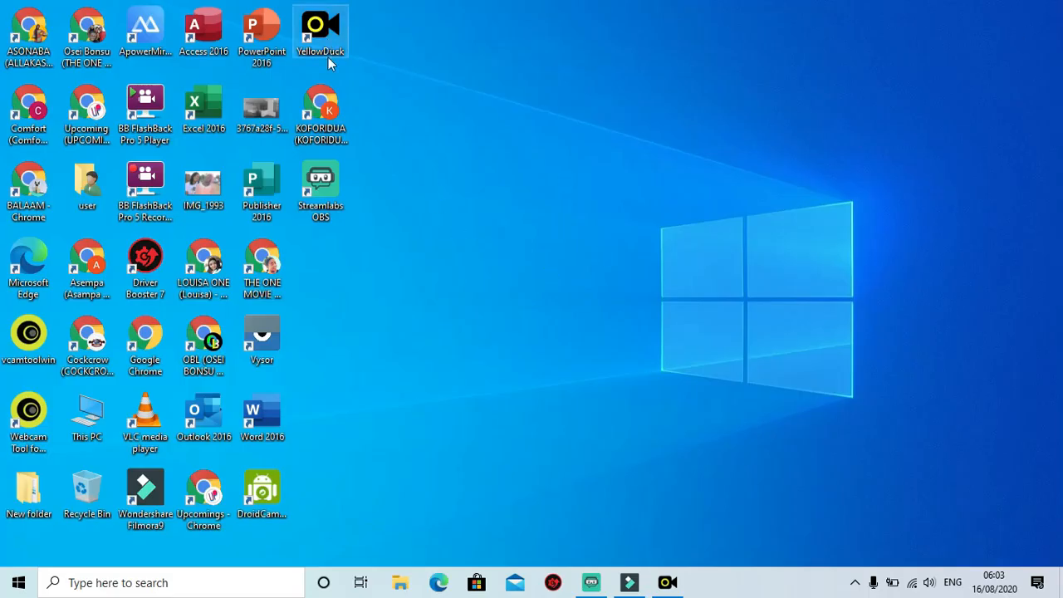
pyautogui.moveTo(694, 581)
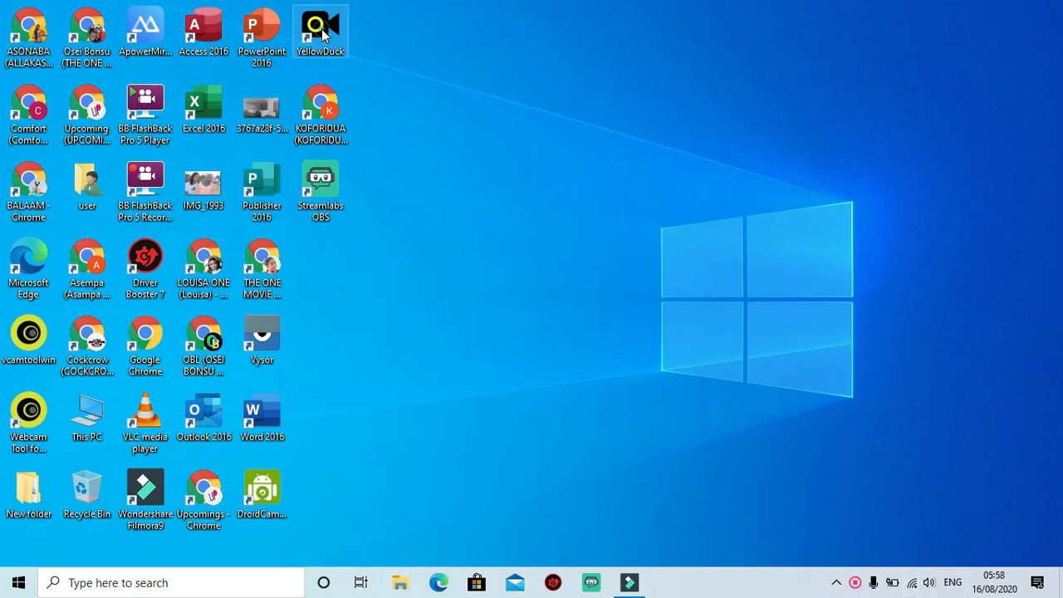
pyautogui.moveTo(332, 35)
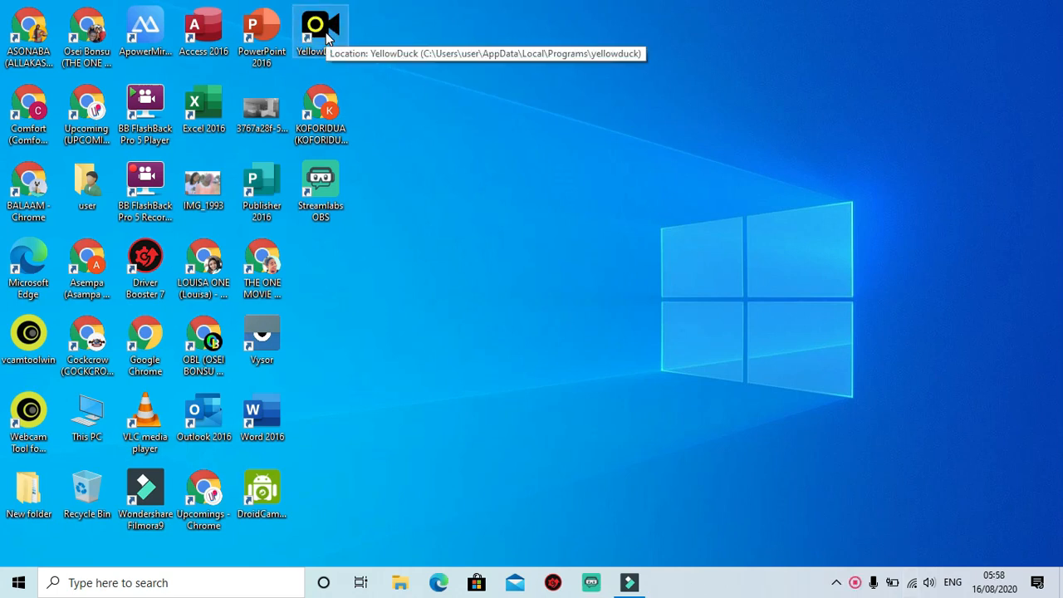
# Step: Launch Yellow Duck from its desktop shortcut so the Instagram login form appears
pyautogui.doubleClick(319, 25)
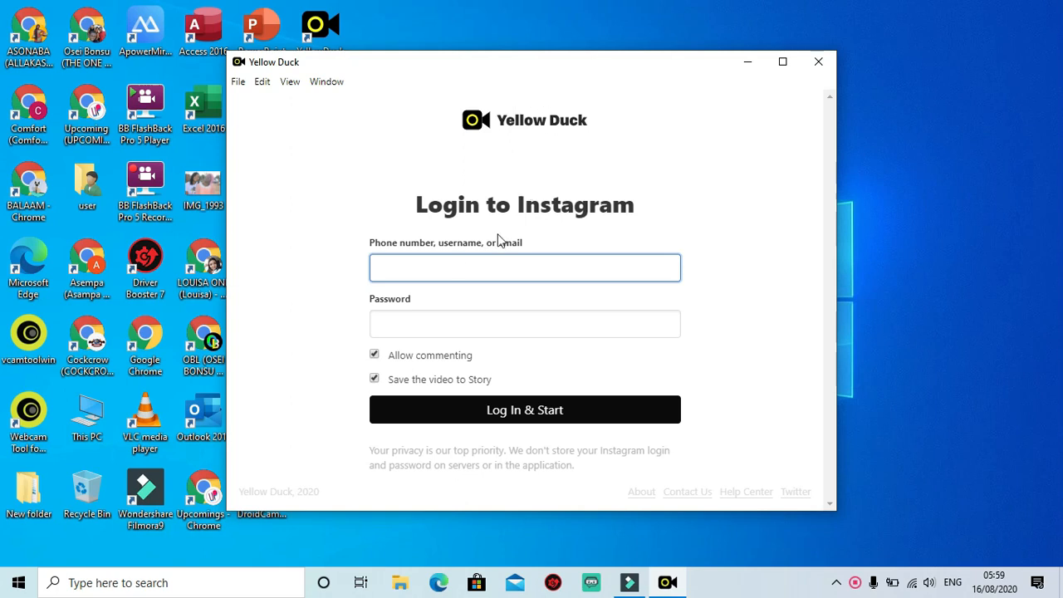
# Step: Enter the Instagram username 'themovie' and move to the password field, leaving both checkboxes ticked
pyautogui.click(524, 266)
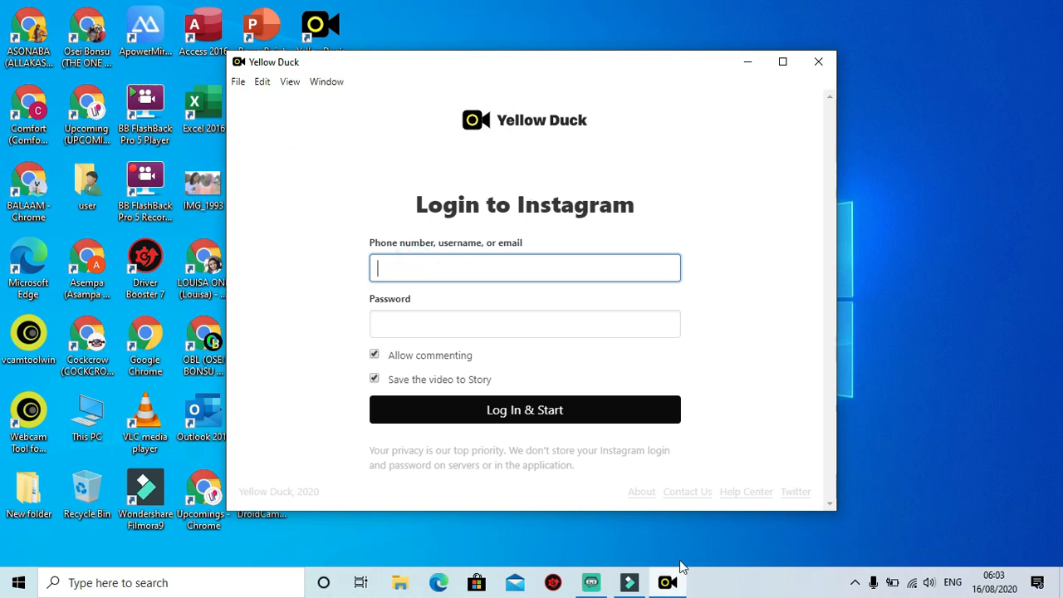
pyautogui.moveTo(415, 269)
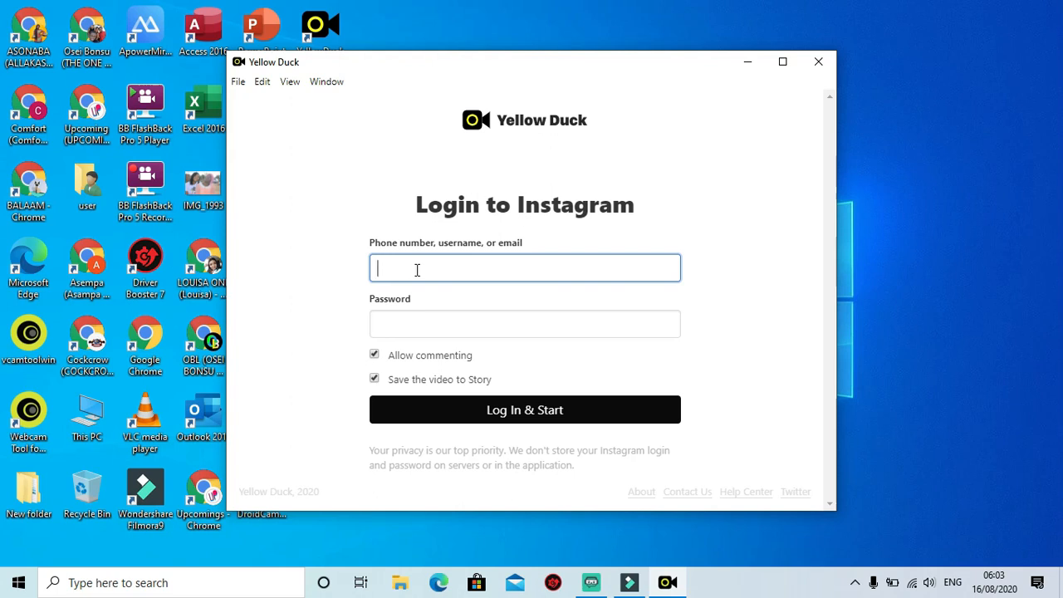
pyautogui.write('t')
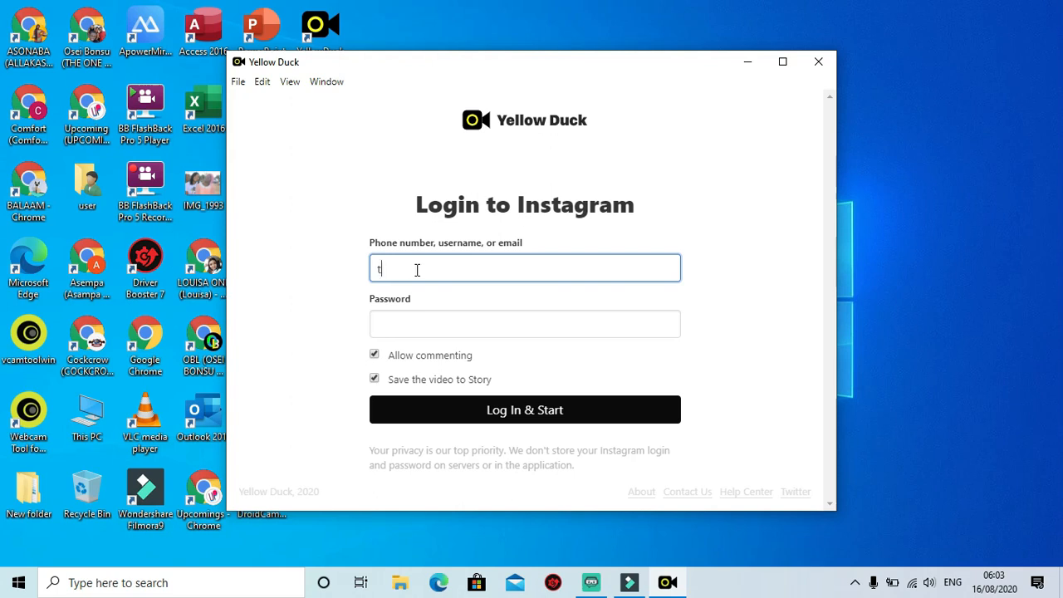
pyautogui.write('heone')
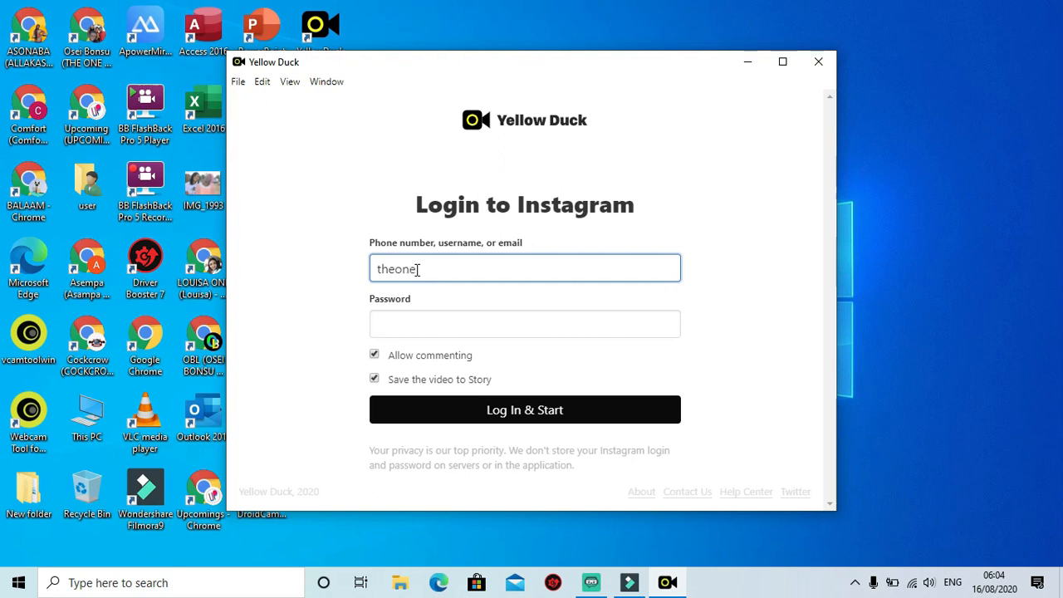
pyautogui.write('mo')
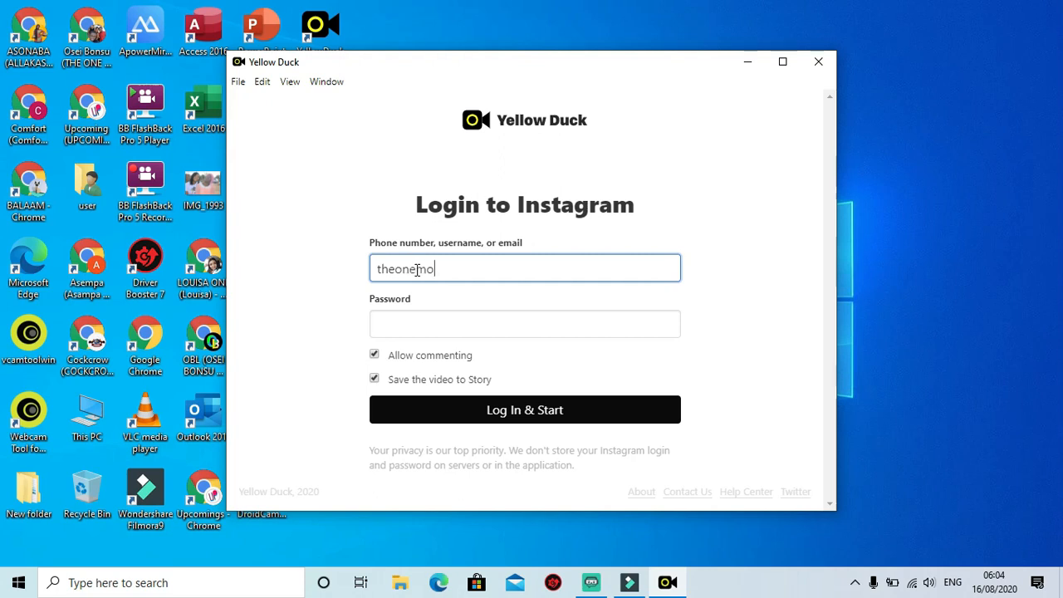
pyautogui.write('vie')
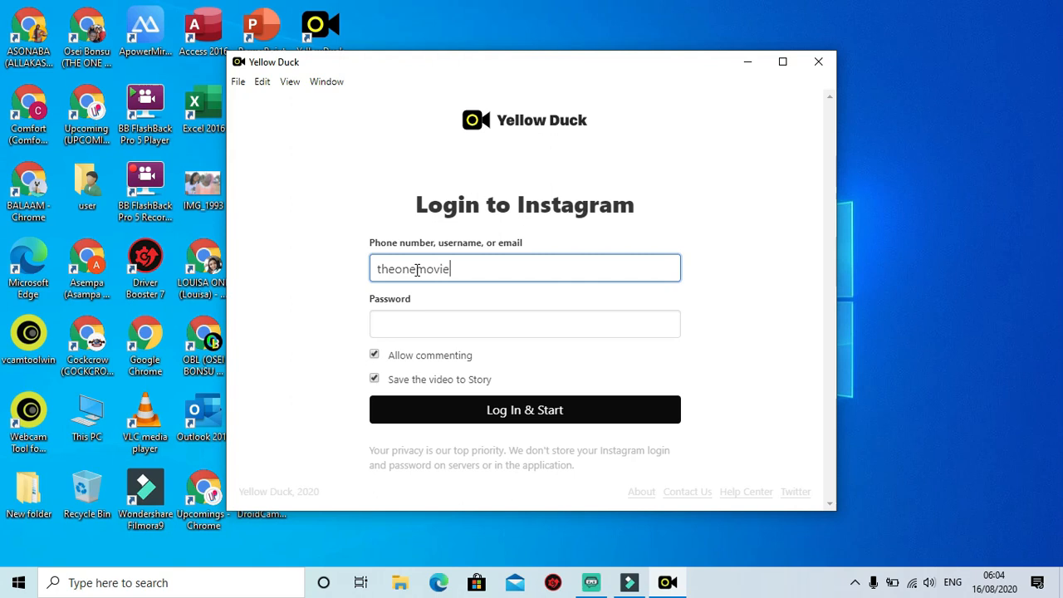
pyautogui.click(525, 322)
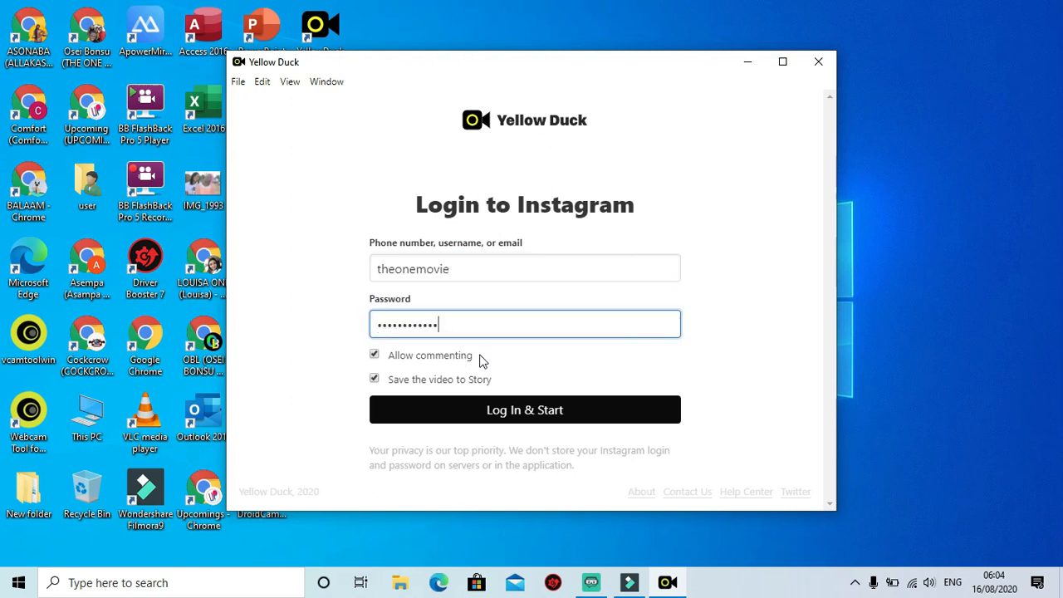
pyautogui.moveTo(530, 419)
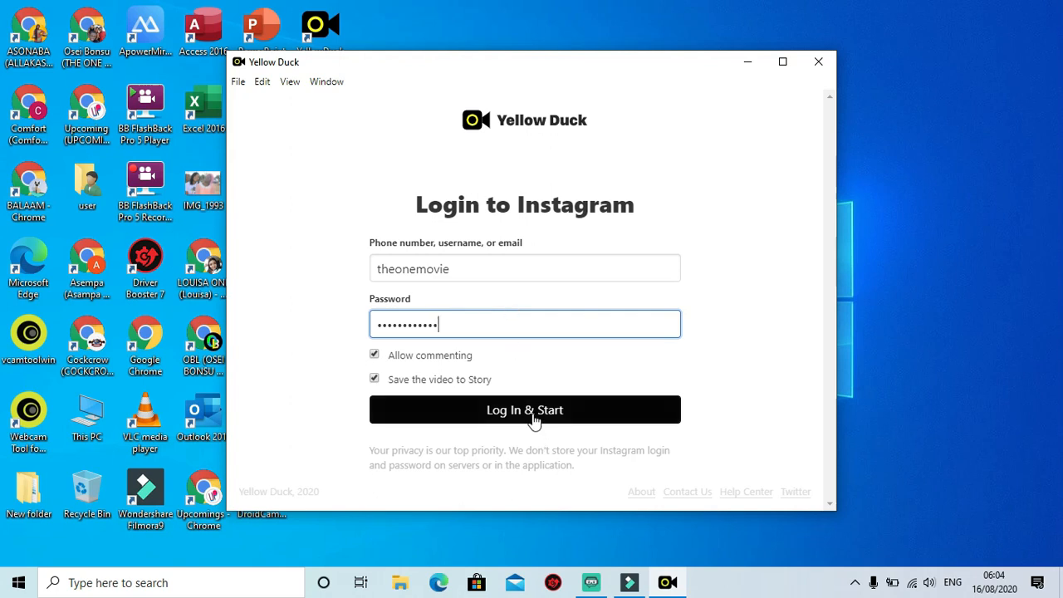
pyautogui.moveTo(484, 231)
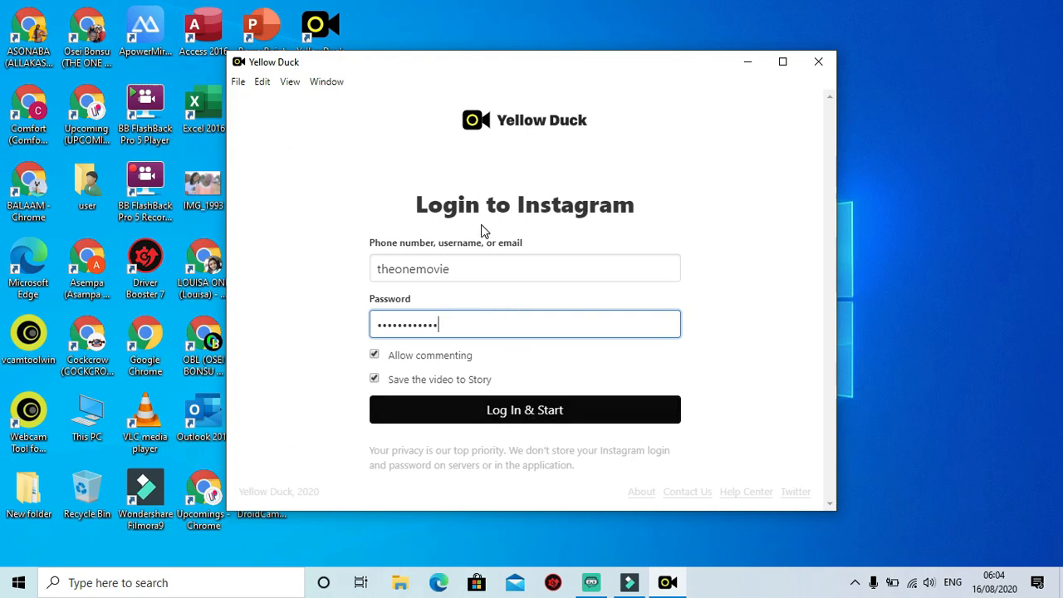
pyautogui.moveTo(502, 342)
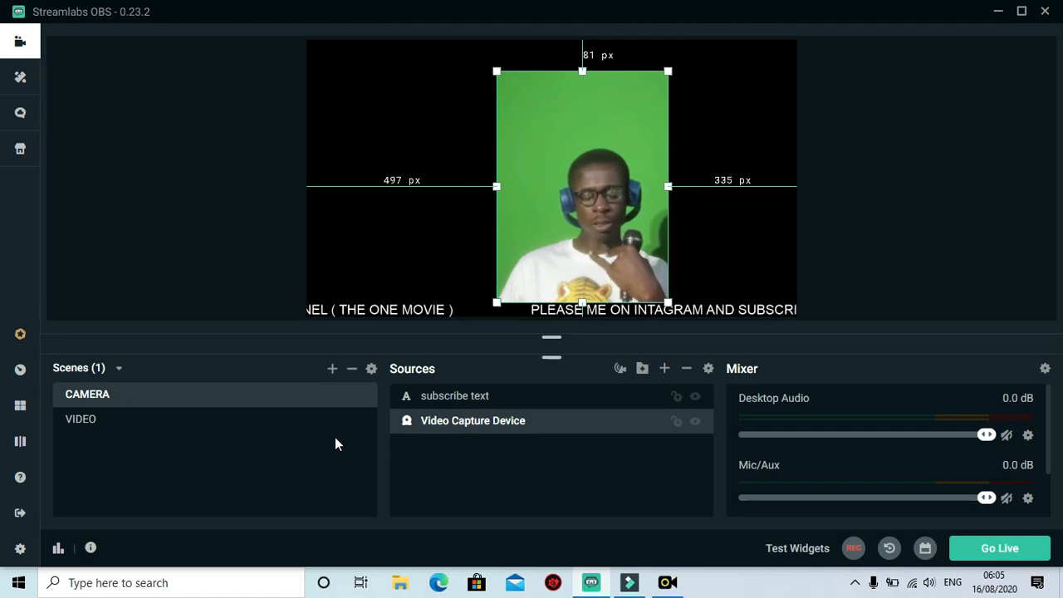
pyautogui.moveTo(654, 209)
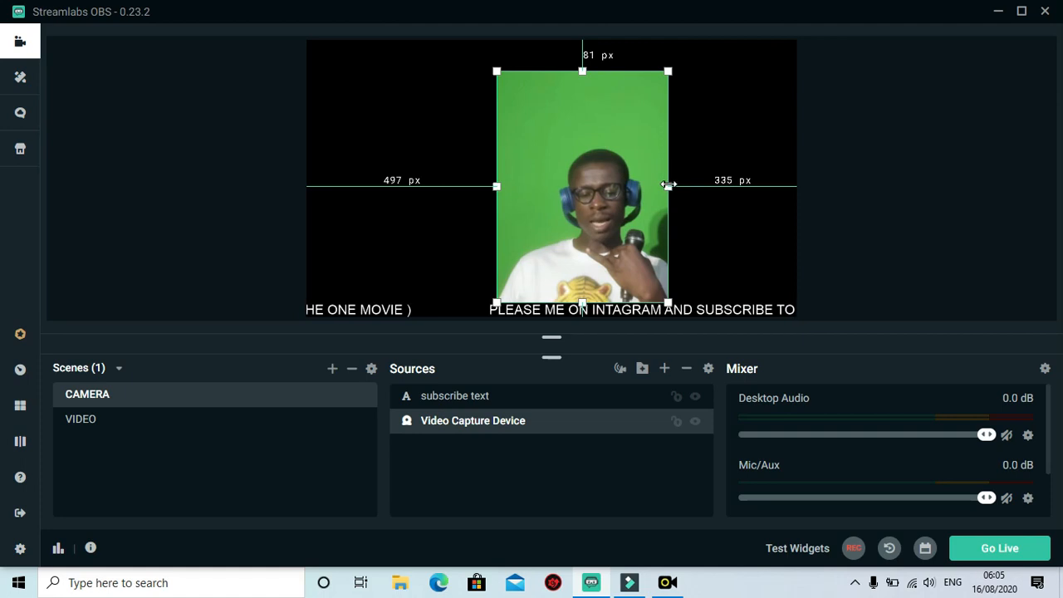
# Step: Drag the Video Capture Device's right edge inward to make the webcam a narrow vertical frame
pyautogui.moveTo(668, 185); pyautogui.dragTo(664, 184)
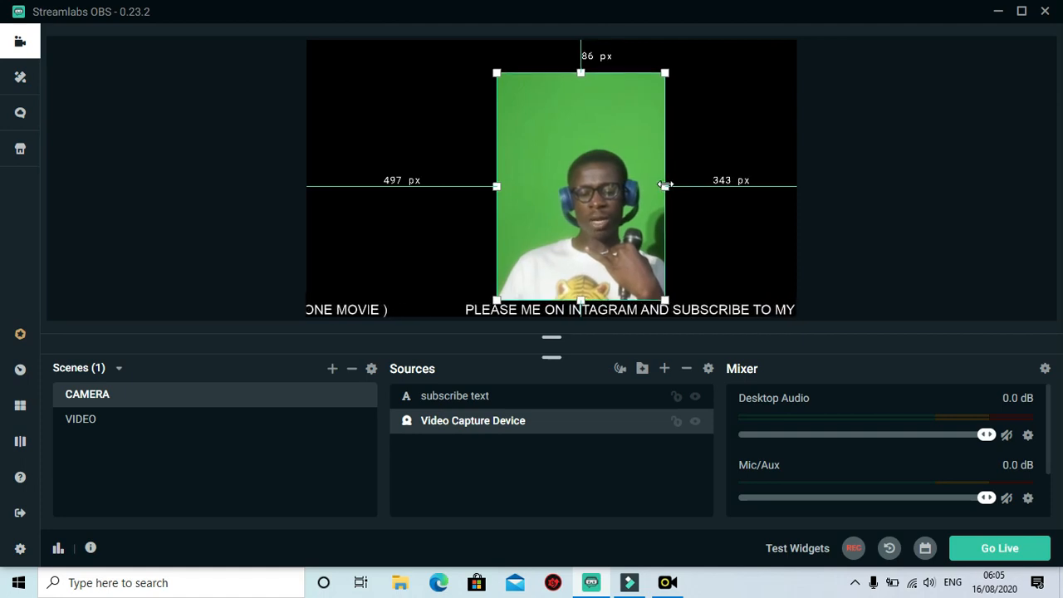
pyautogui.moveTo(665, 186); pyautogui.dragTo(668, 186)
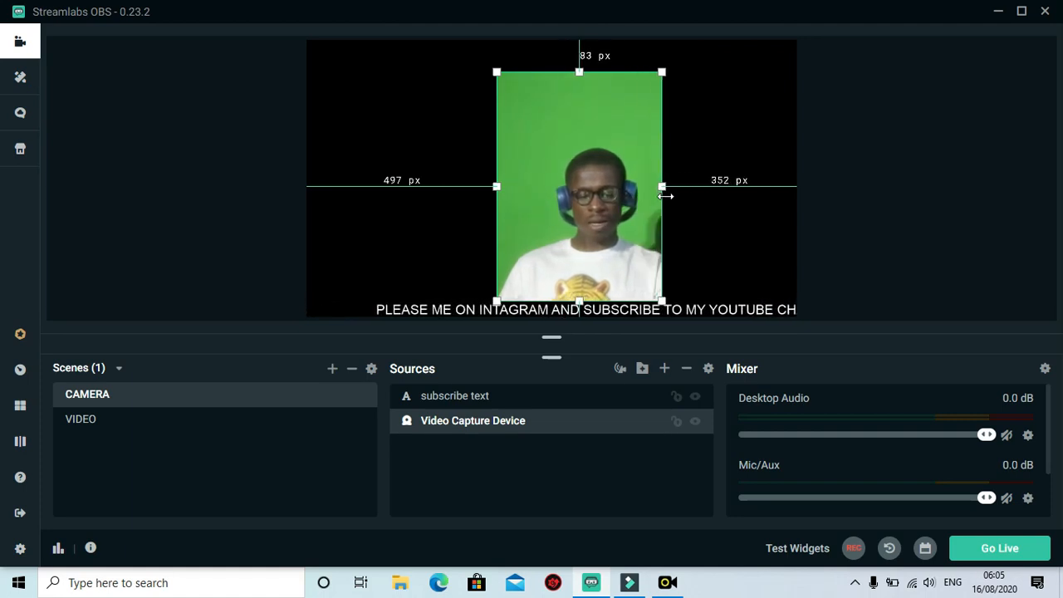
pyautogui.moveTo(661, 186); pyautogui.dragTo(661, 186)
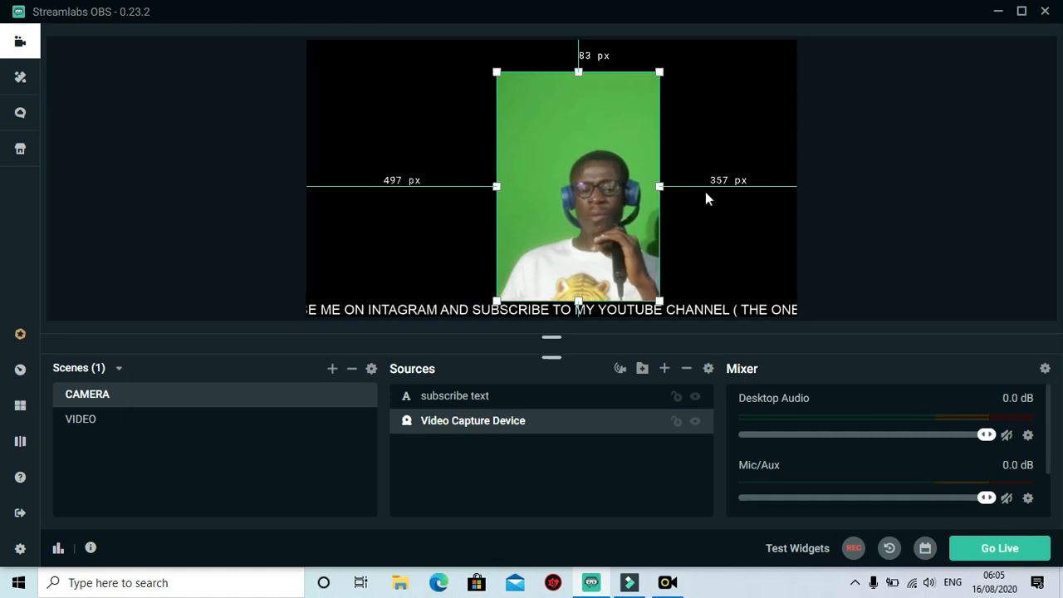
pyautogui.moveTo(804, 154)
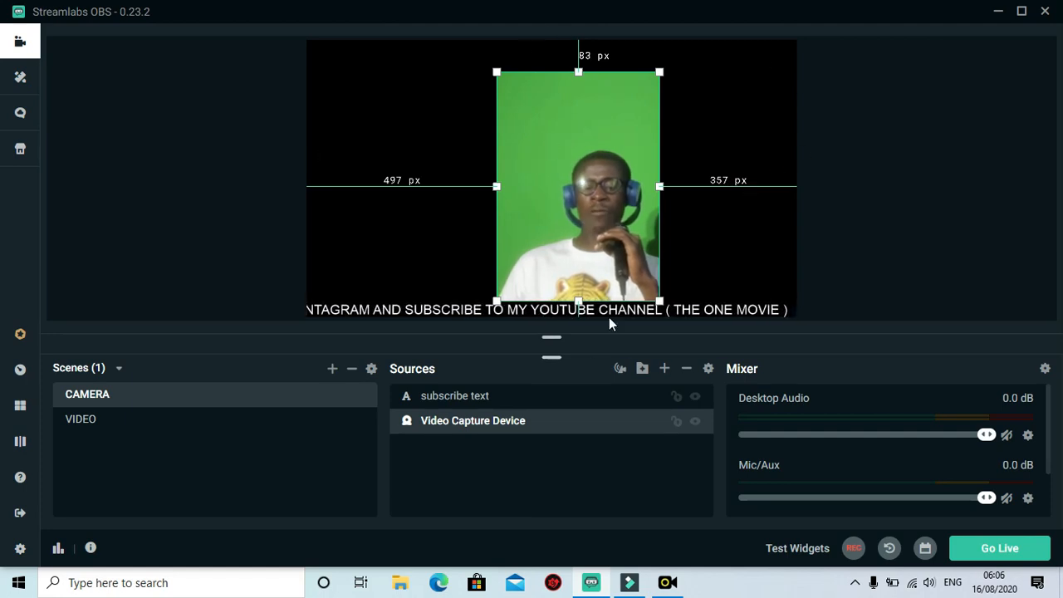
pyautogui.moveTo(561, 206)
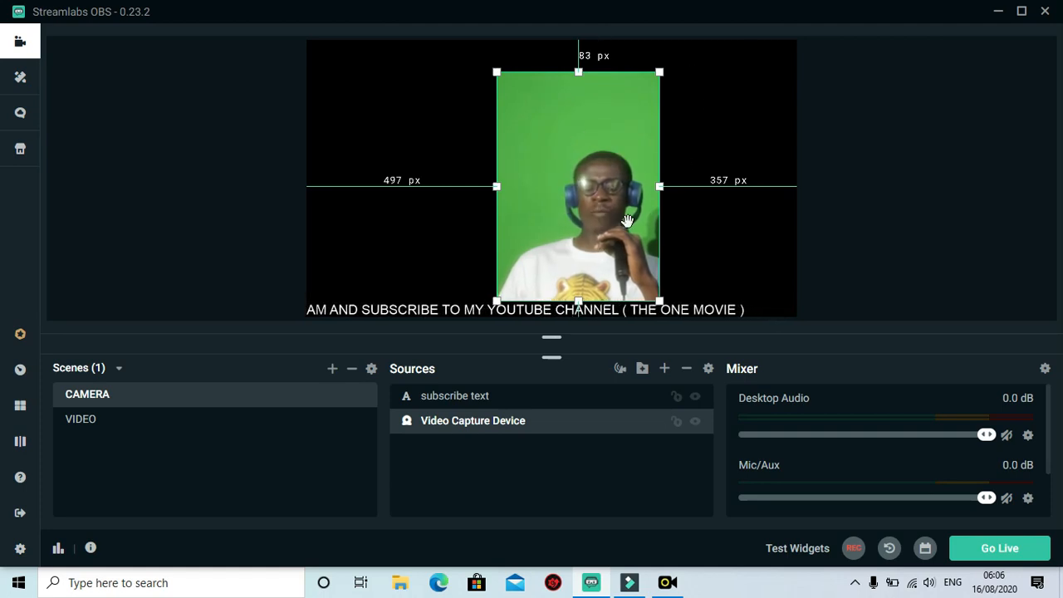
pyautogui.moveTo(510, 100)
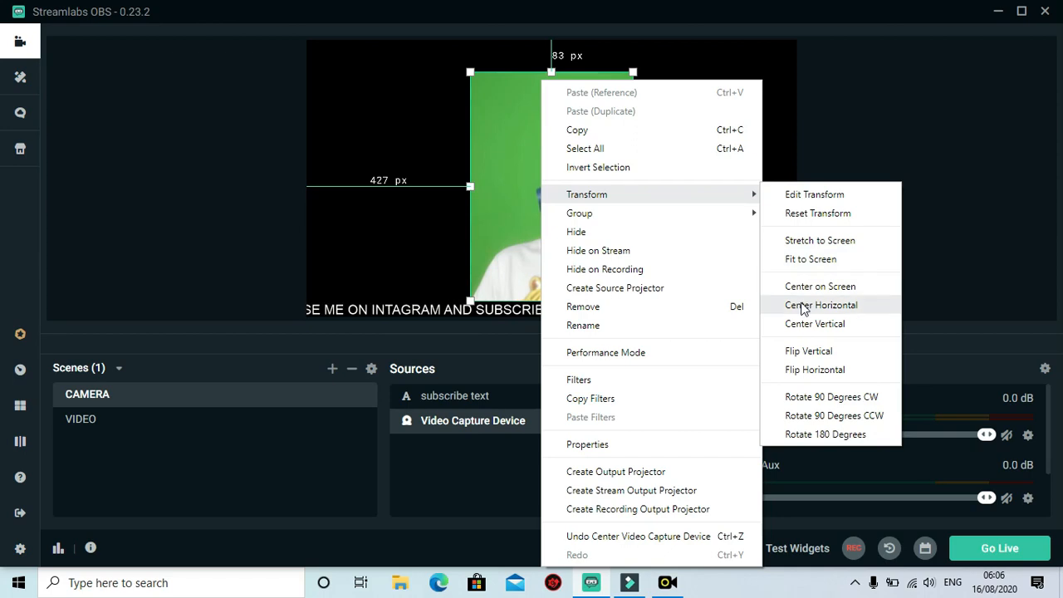
# Step: Center the vertical webcam frame horizontally via Transform > Center Horizontal
pyautogui.click(820, 305)
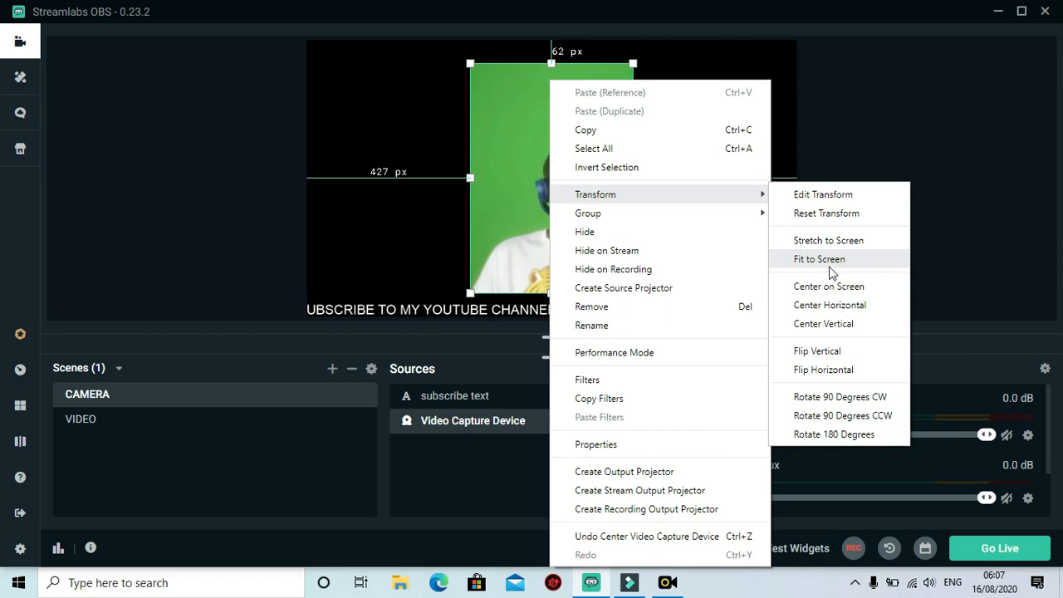
pyautogui.moveTo(827, 239)
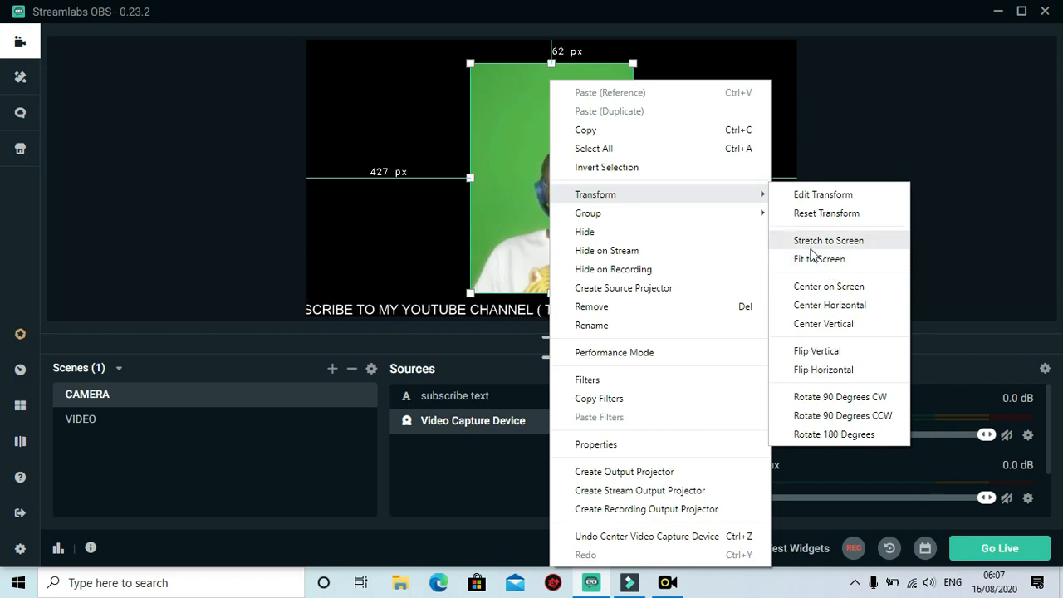
pyautogui.moveTo(829, 259)
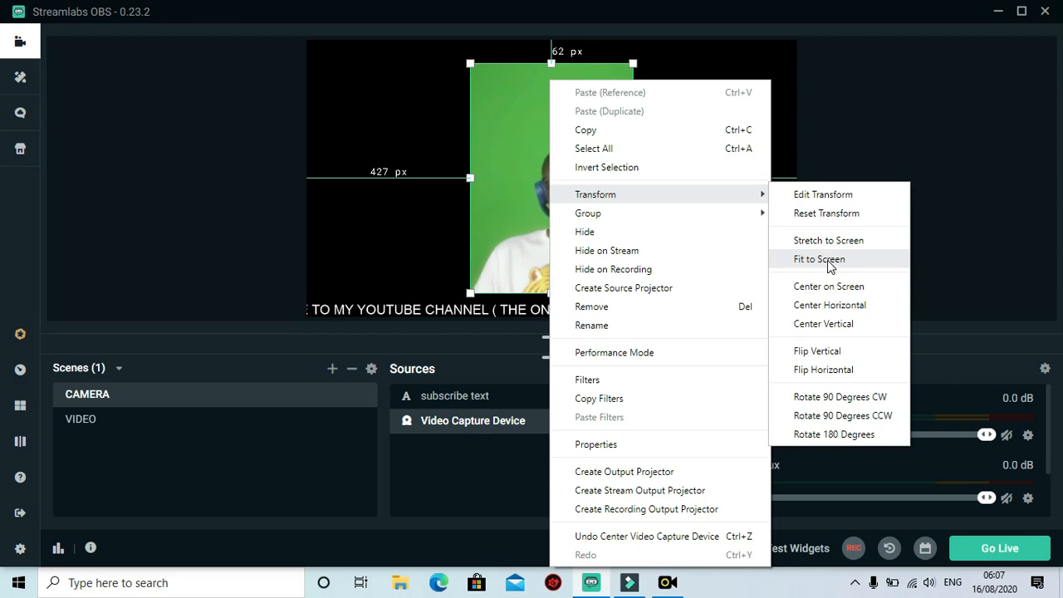
pyautogui.click(820, 259)
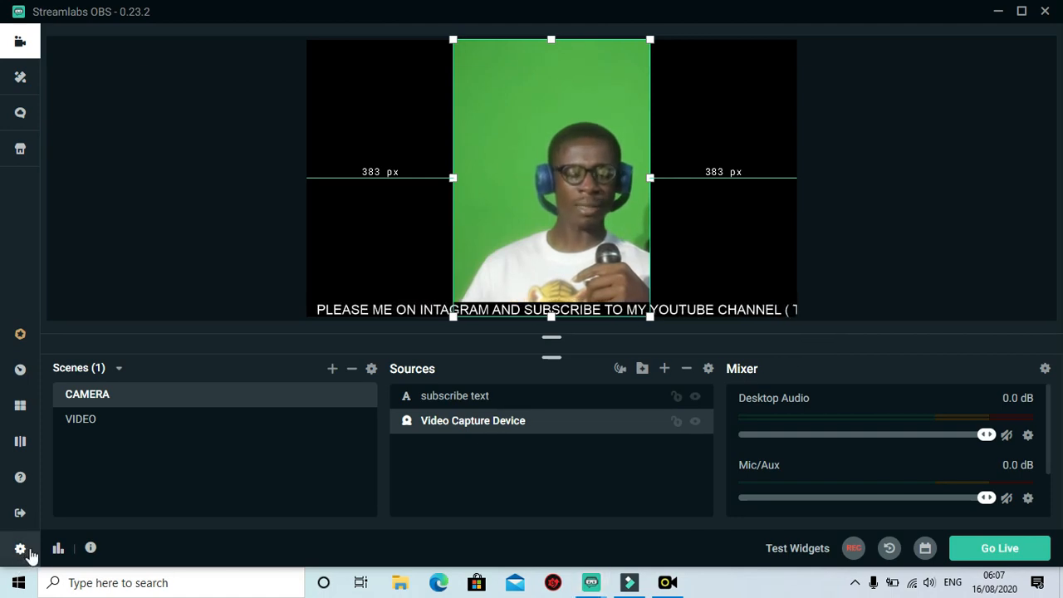
# Step: In Settings > Stream, toggle Stream Type to Streaming Services and back to Custom Streaming Server, blanking URL and key
pyautogui.click(20, 549)
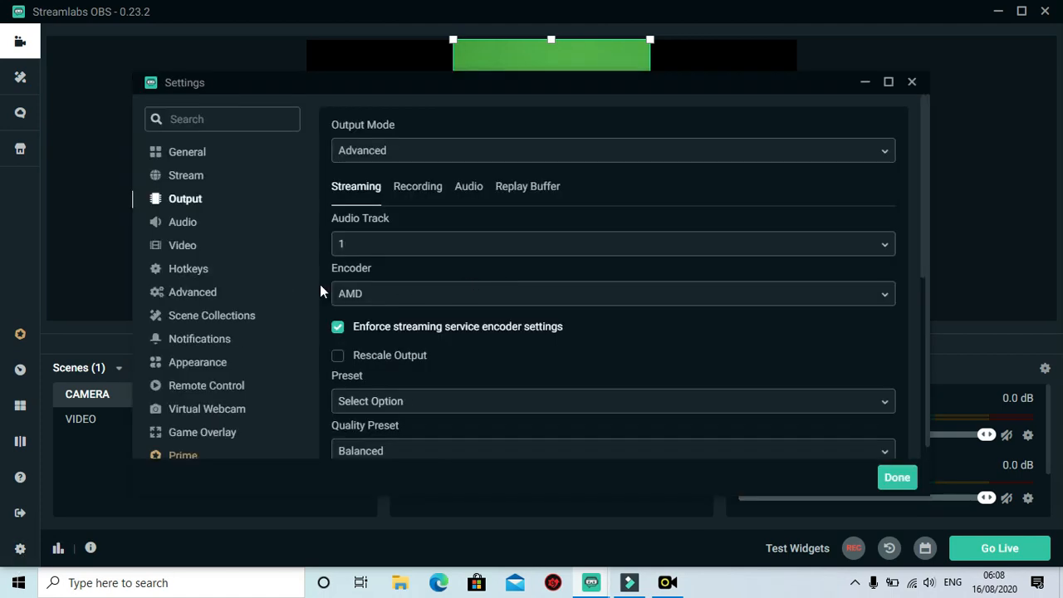
pyautogui.moveTo(206, 190)
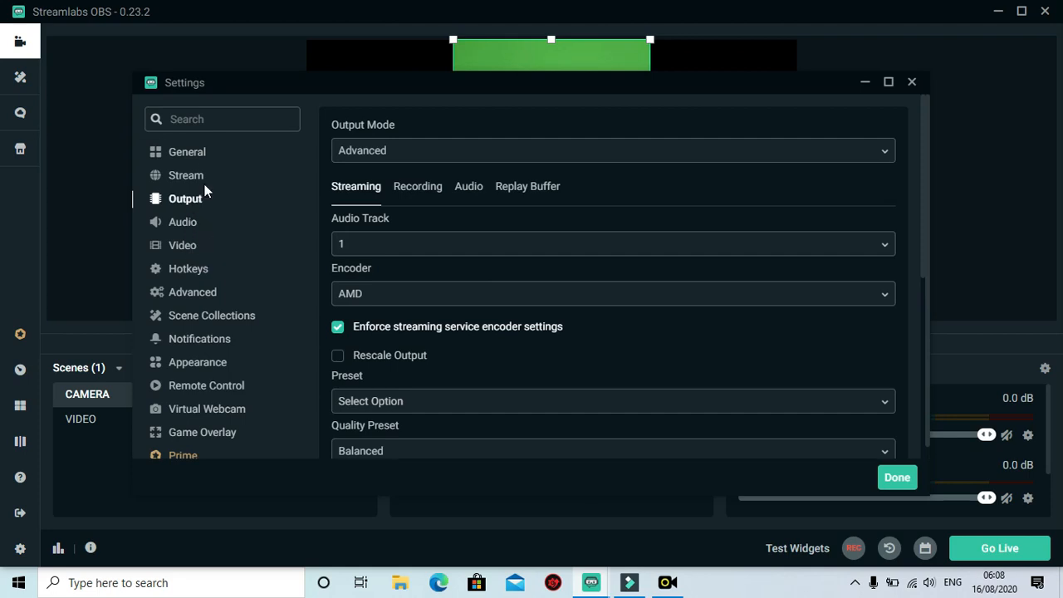
pyautogui.click(186, 176)
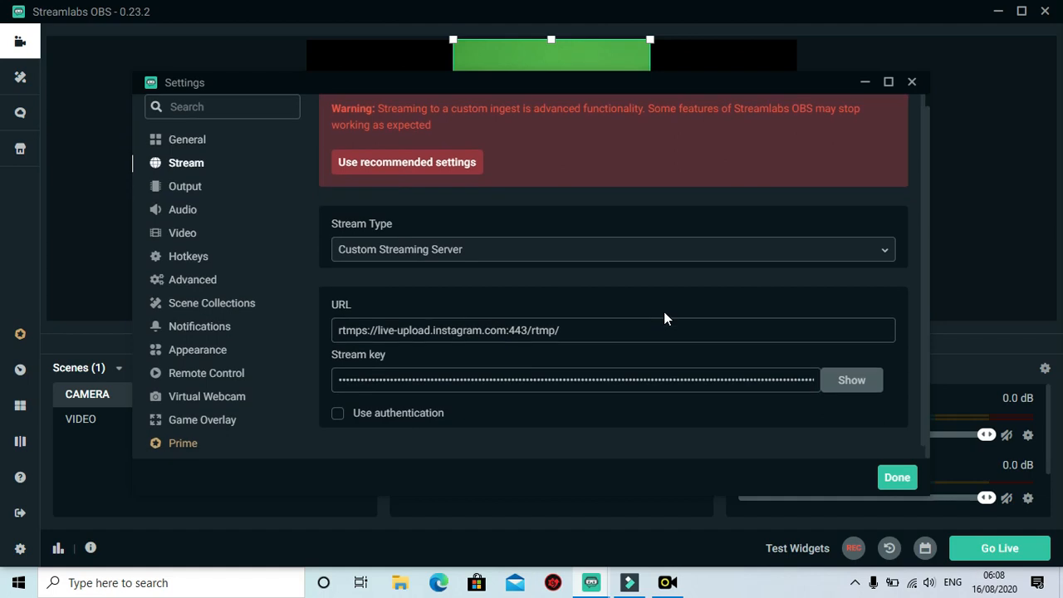
pyautogui.moveTo(358, 304)
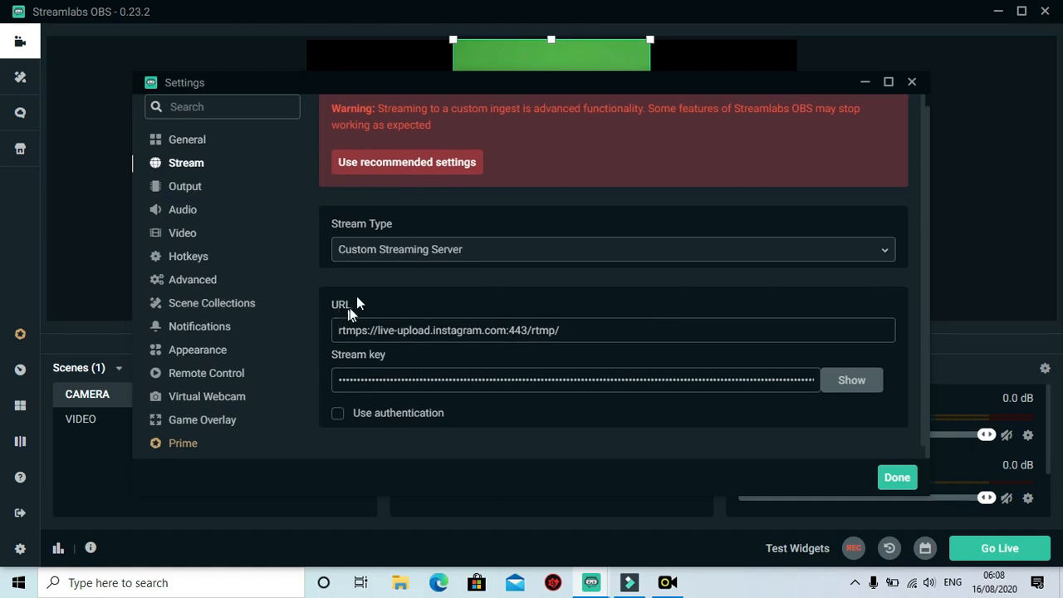
pyautogui.click(612, 249)
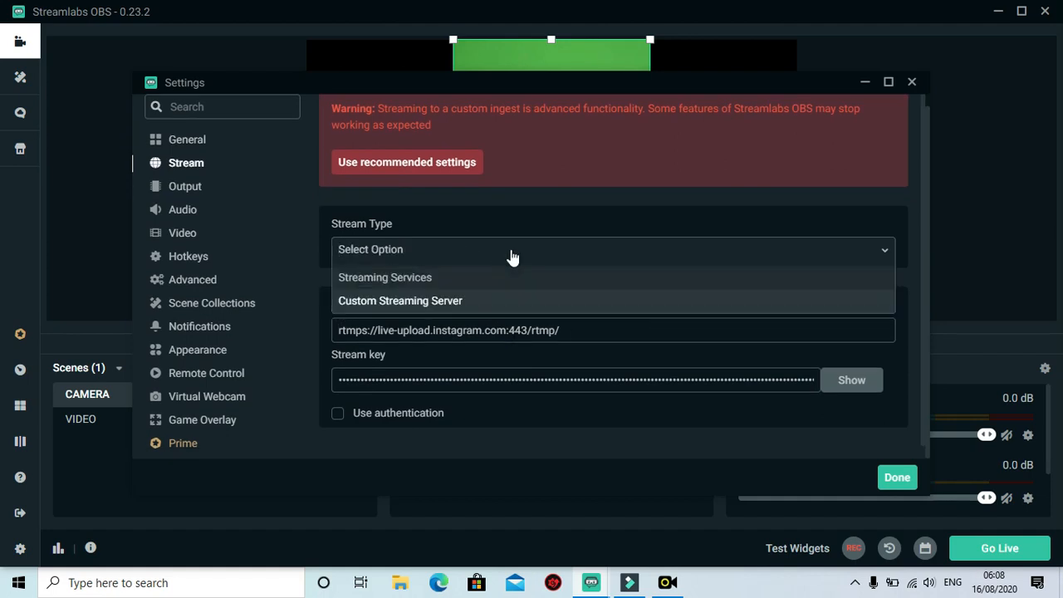
pyautogui.moveTo(388, 286)
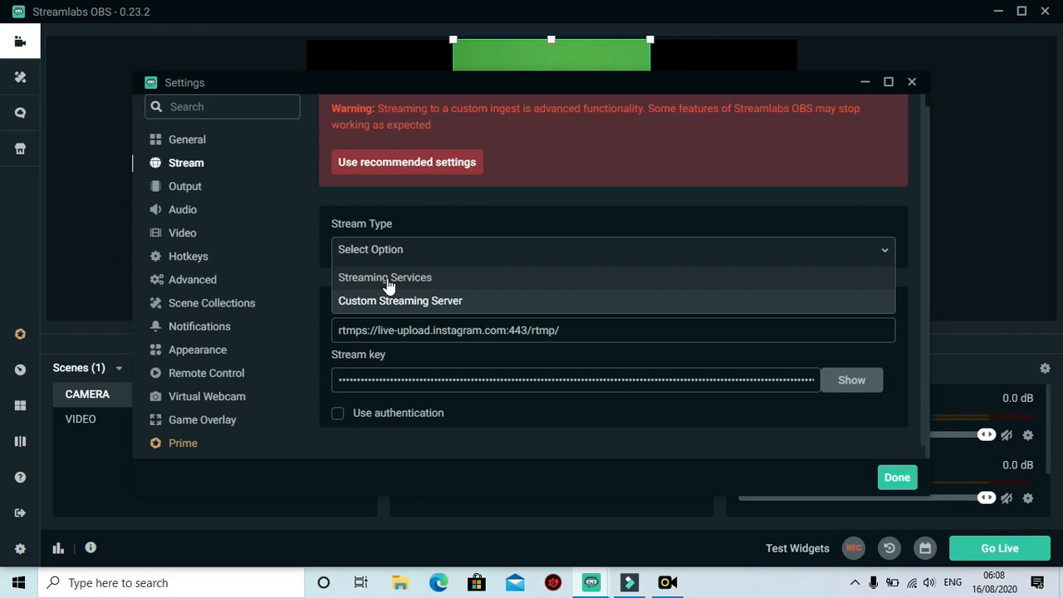
pyautogui.moveTo(410, 286)
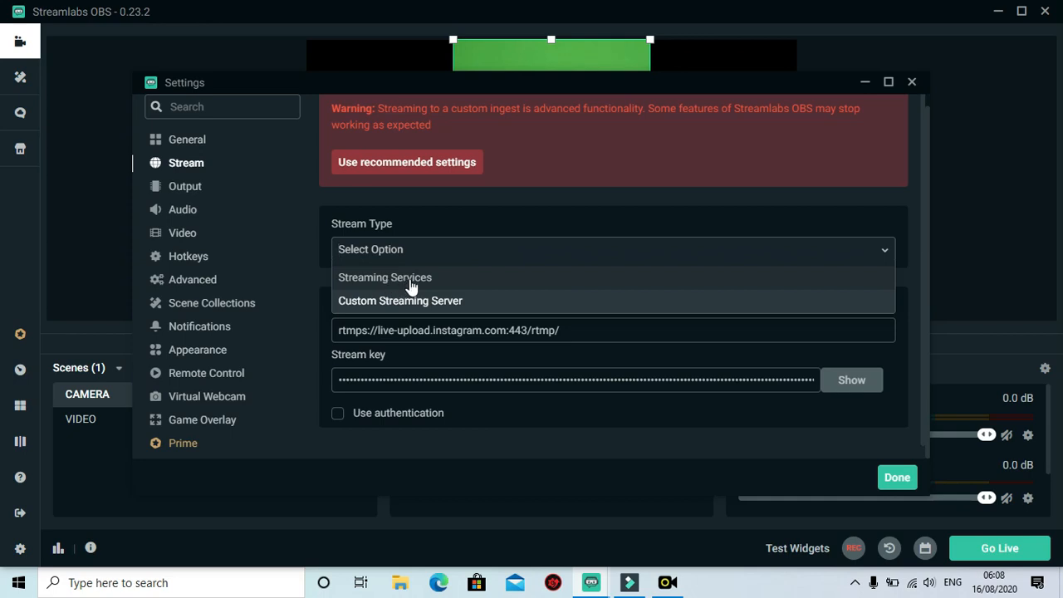
pyautogui.click(385, 276)
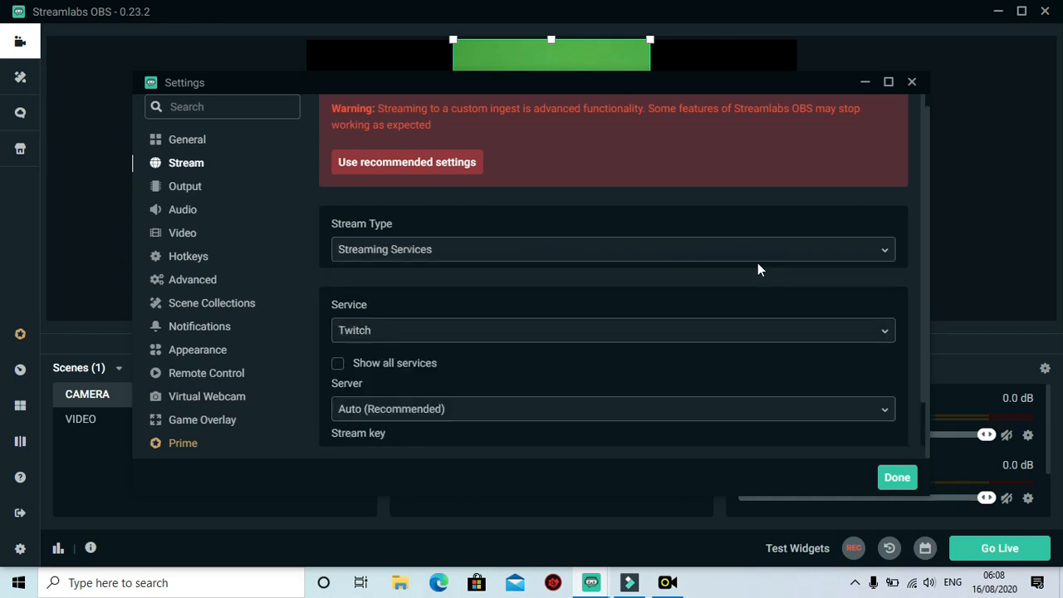
pyautogui.click(611, 249)
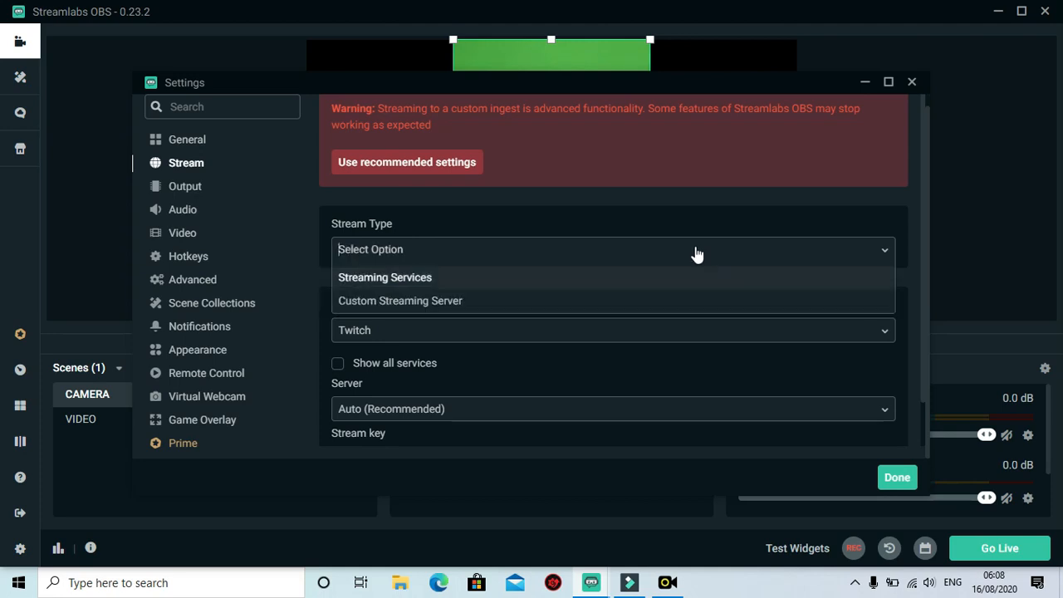
pyautogui.moveTo(419, 315)
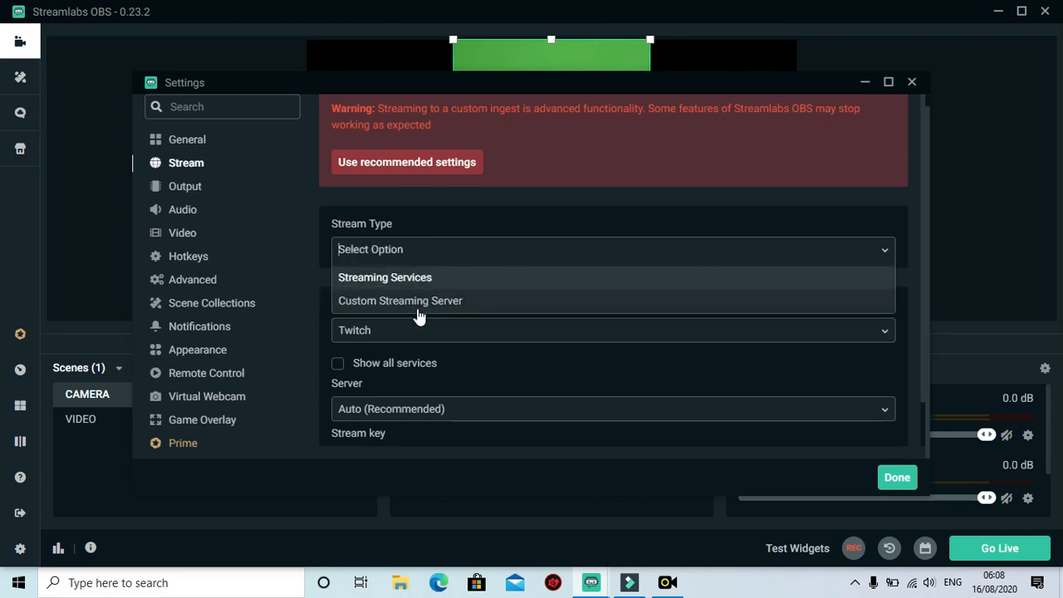
pyautogui.click(399, 301)
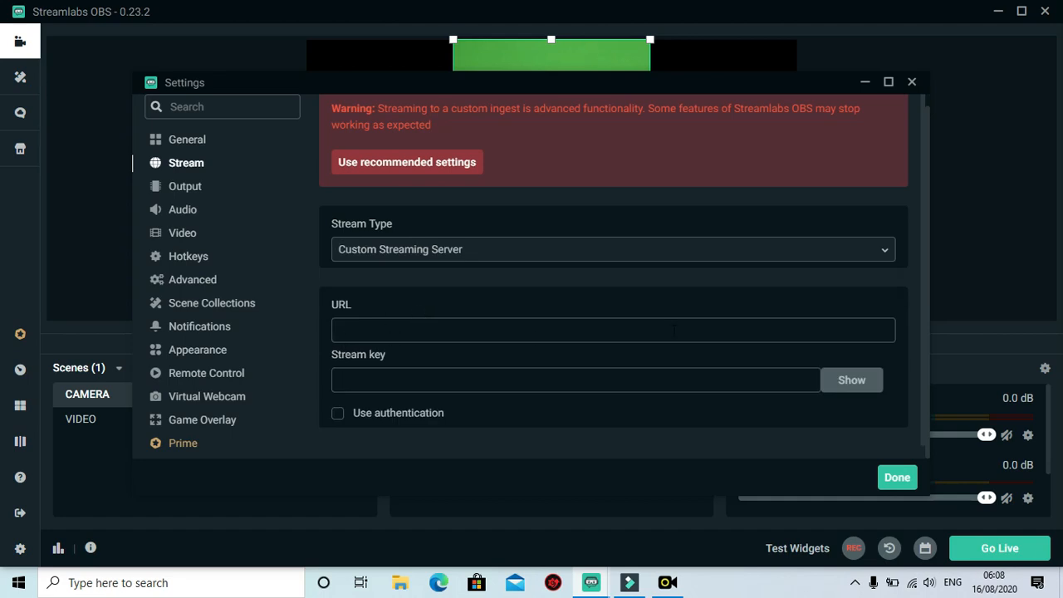
pyautogui.moveTo(338, 322)
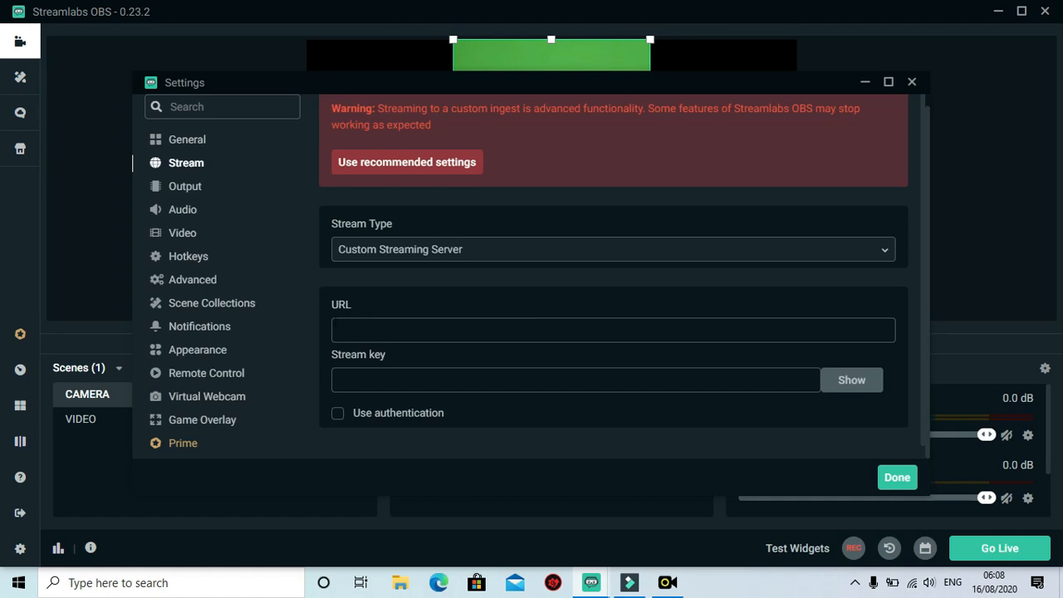
# Step: Bring the Yellow Duck window with its filled login to the front
pyautogui.click(668, 582)
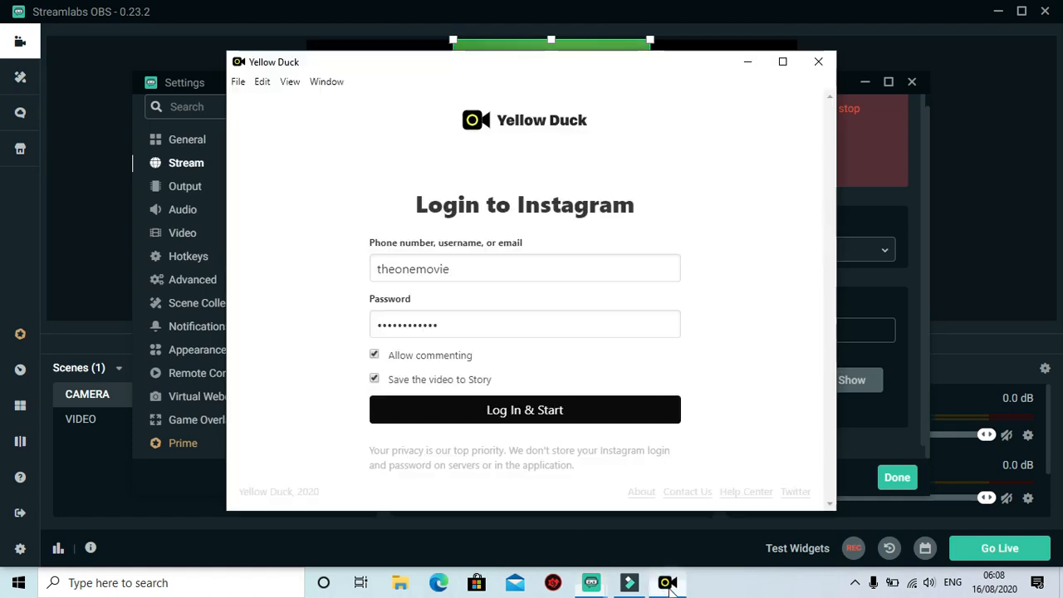
# Step: Log In & Start in Yellow Duck to obtain the Instagram RTMP URL and stream key
pyautogui.click(524, 322)
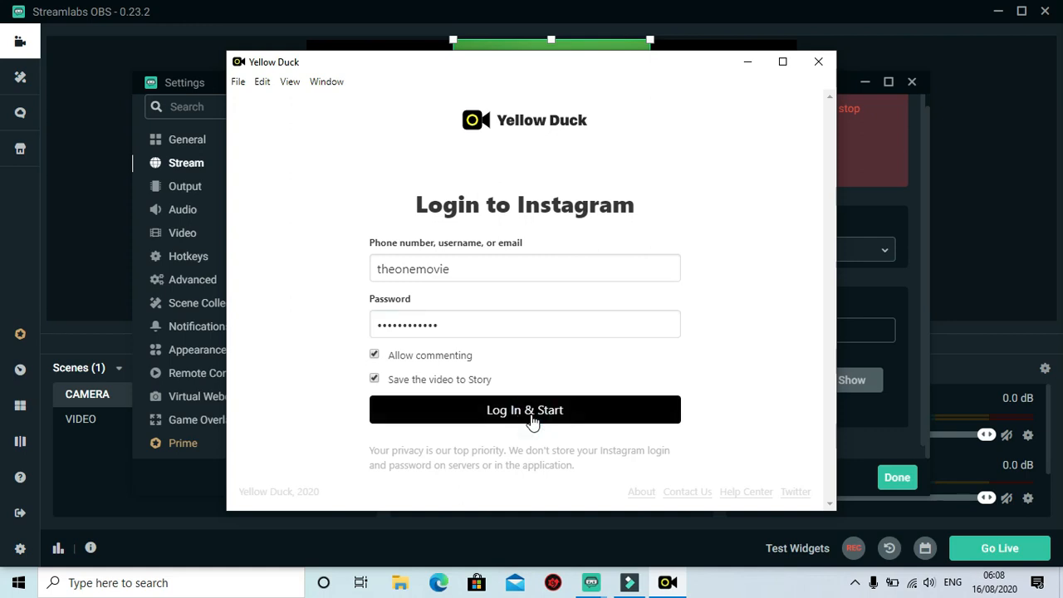
pyautogui.click(525, 408)
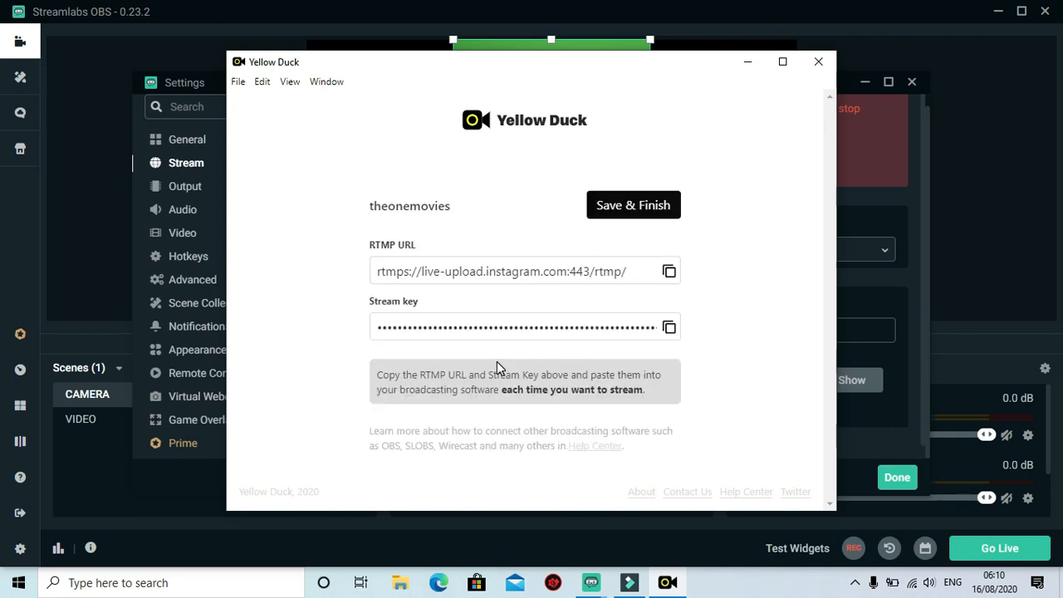
pyautogui.moveTo(613, 296)
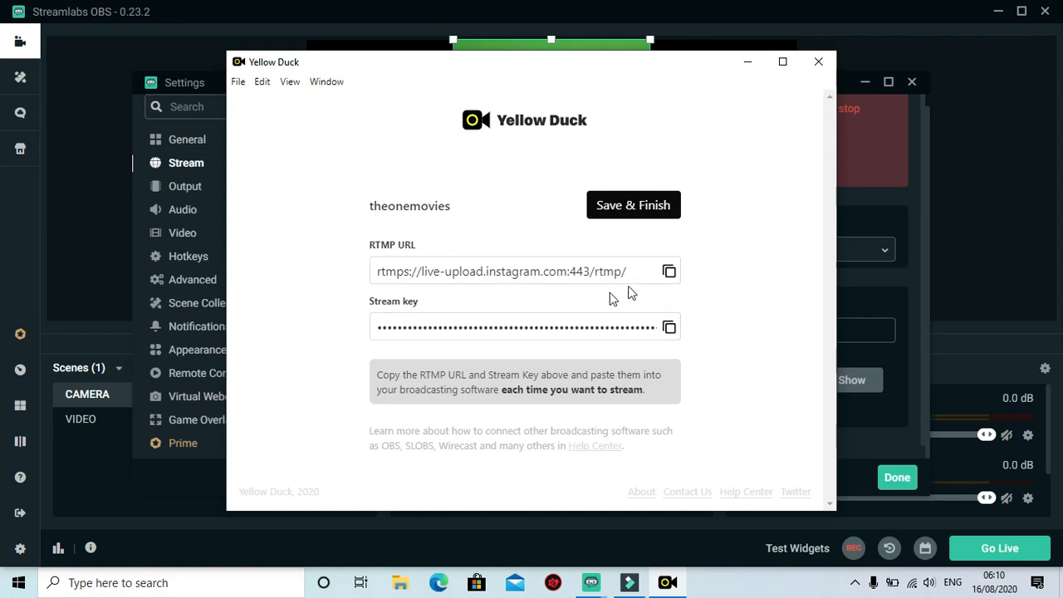
pyautogui.moveTo(591, 312)
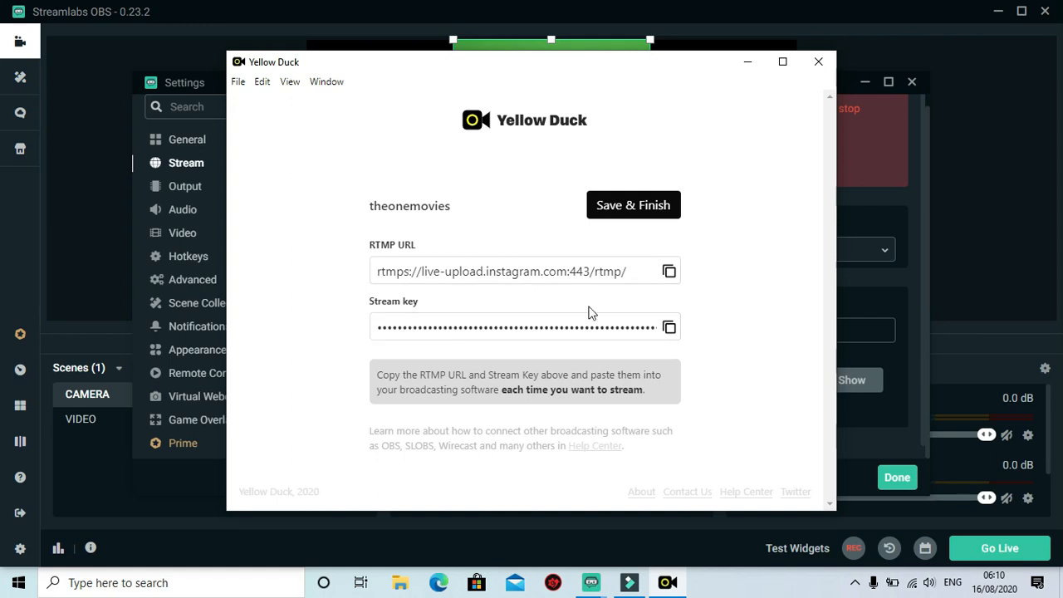
pyautogui.moveTo(644, 319)
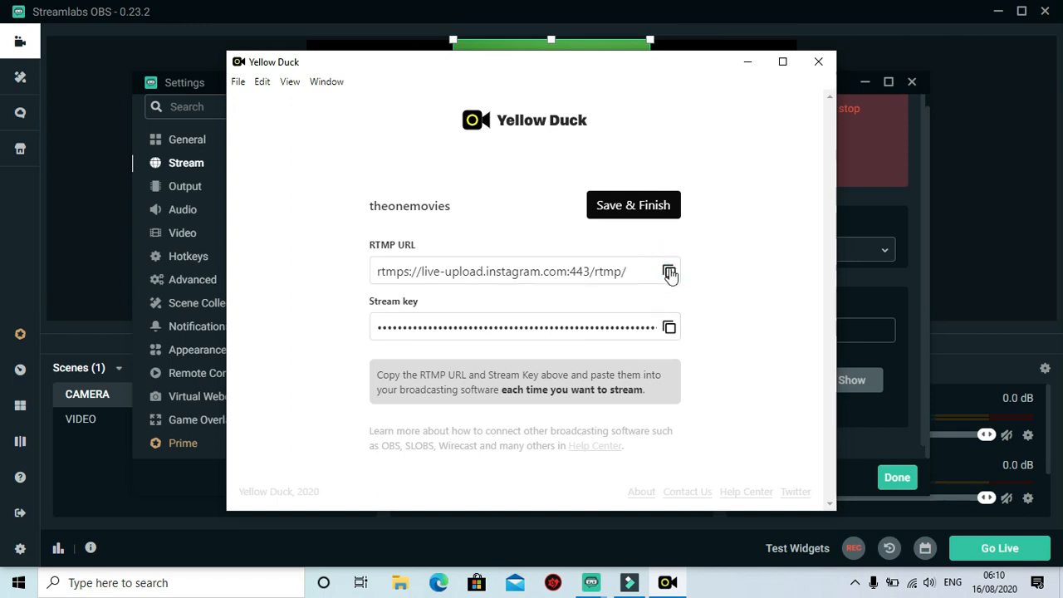
pyautogui.moveTo(18, 543)
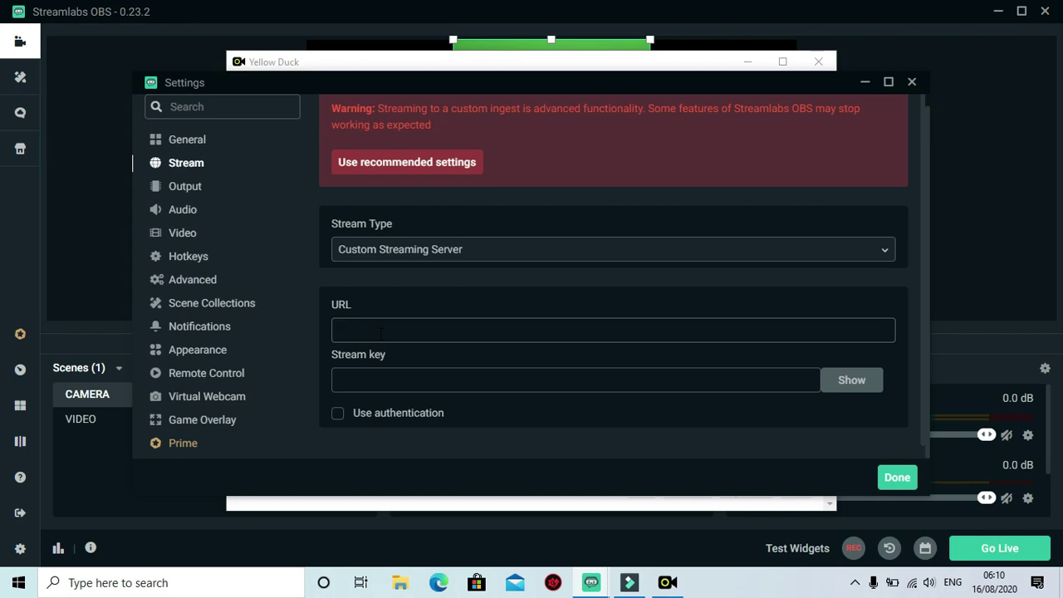
# Step: Fill Streamlabs' custom server with URL rtmps://live-upload.instagram.com:443/rtmp/ and the copied stream key, then save
pyautogui.write('rtmps://live-upload.instagram.com:443/rtmp/')
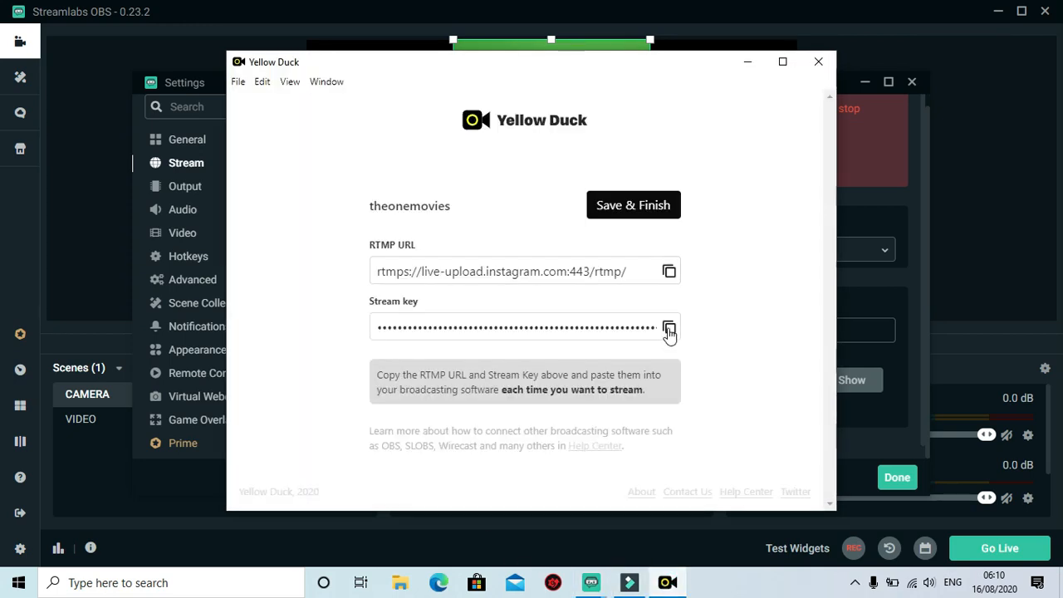
pyautogui.click(667, 327)
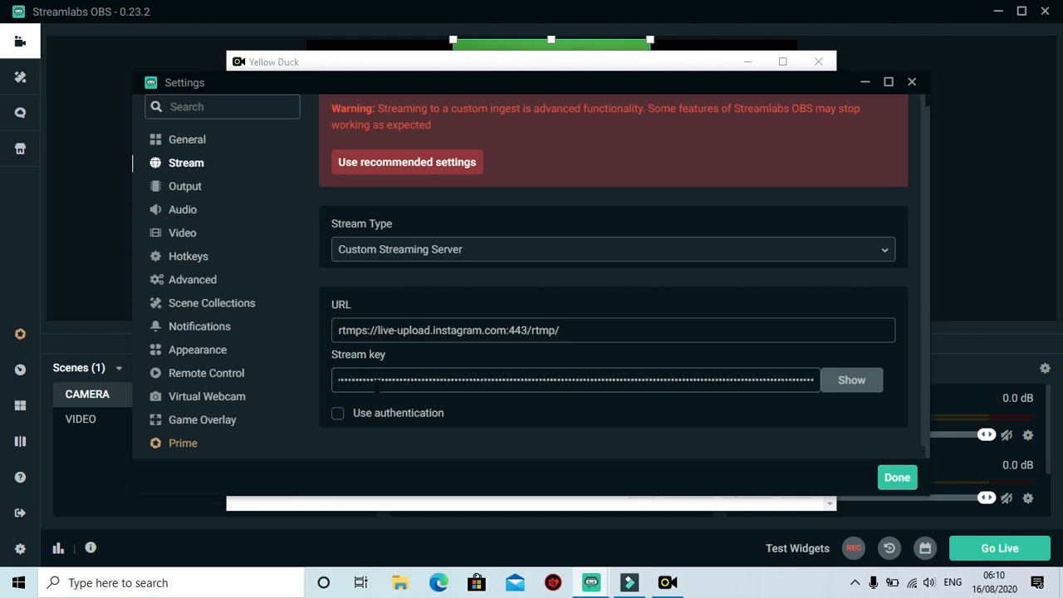
pyautogui.moveTo(748, 425)
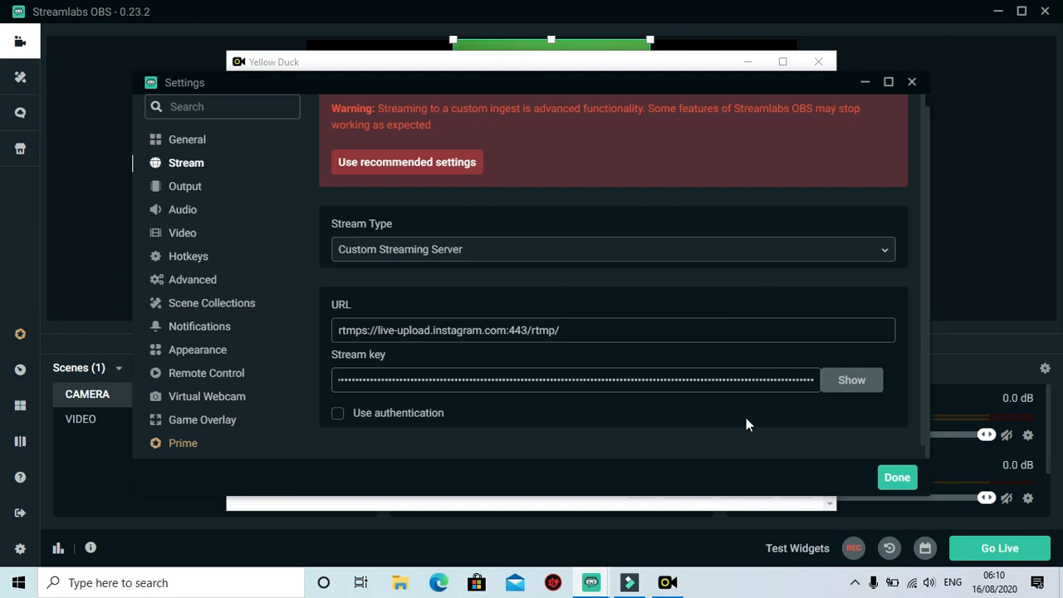
pyautogui.click(897, 477)
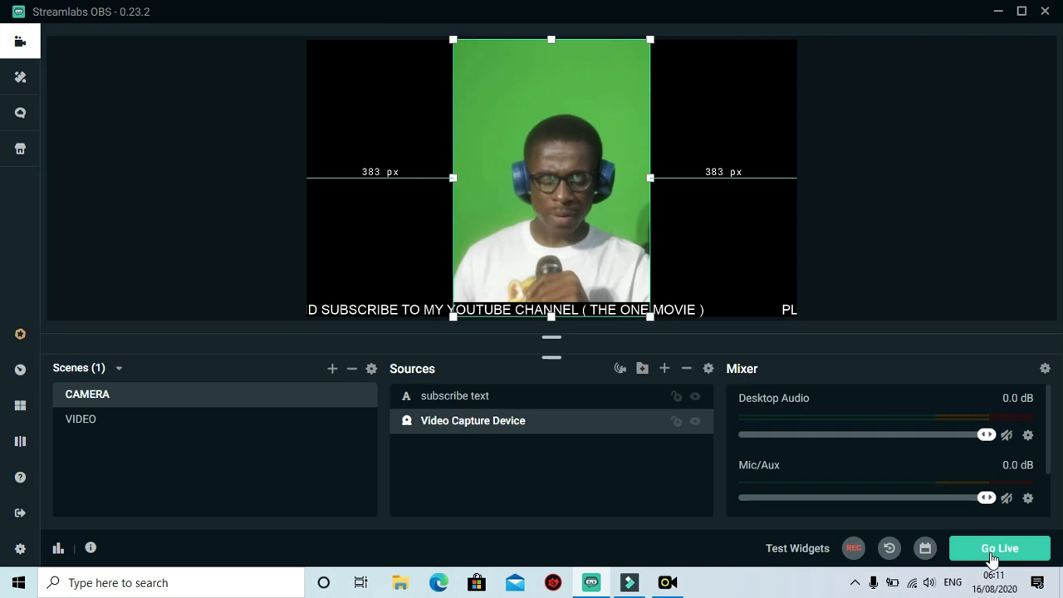
# Step: Go Live with the vertical camera scene and check the broadcast on the phone emulator
pyautogui.click(1000, 548)
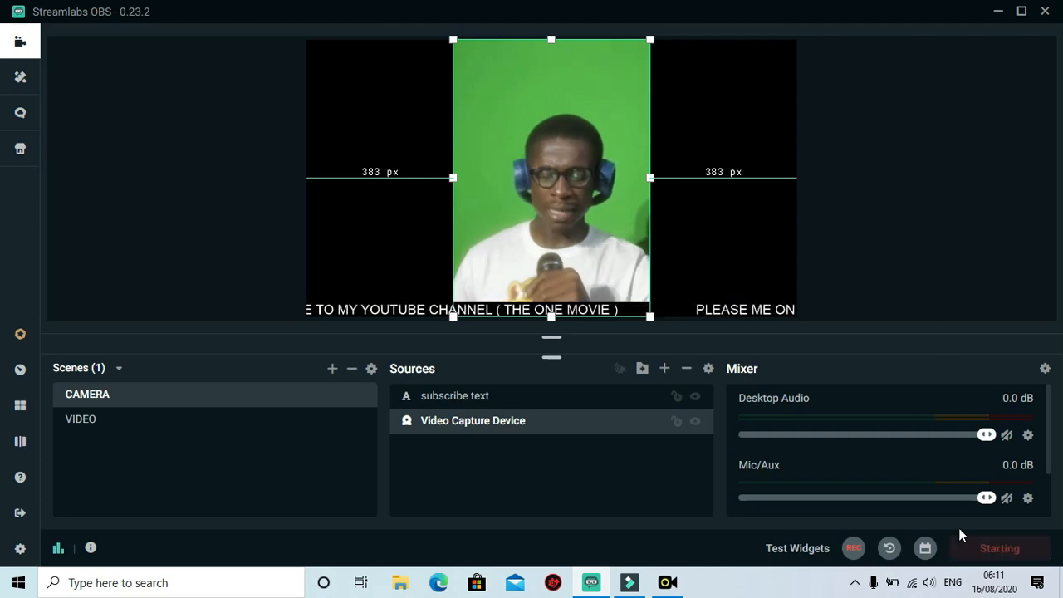
pyautogui.click(1000, 549)
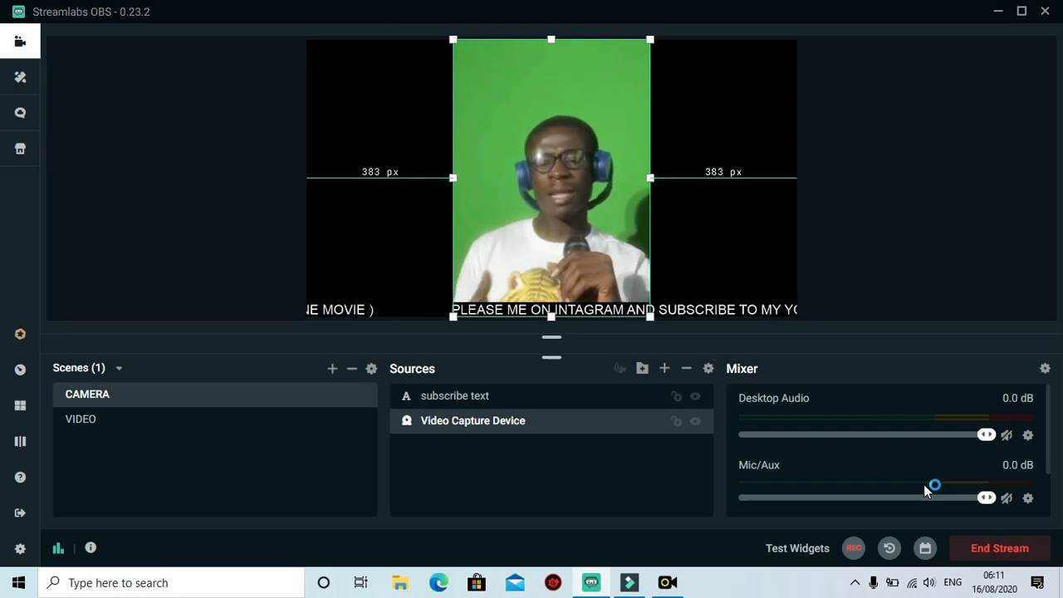
pyautogui.scroll(-3)
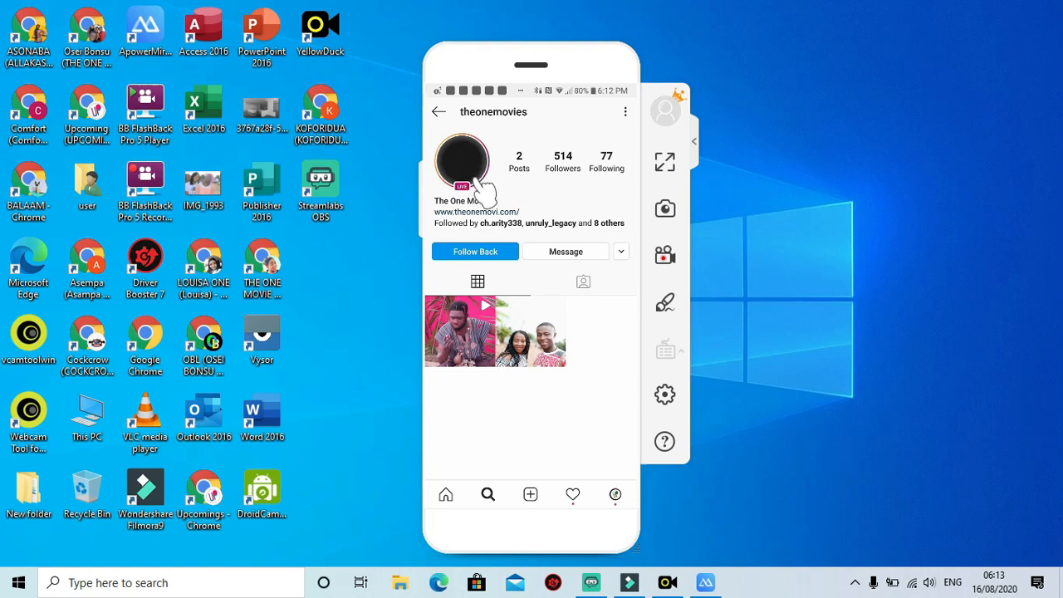
pyautogui.moveTo(546, 224)
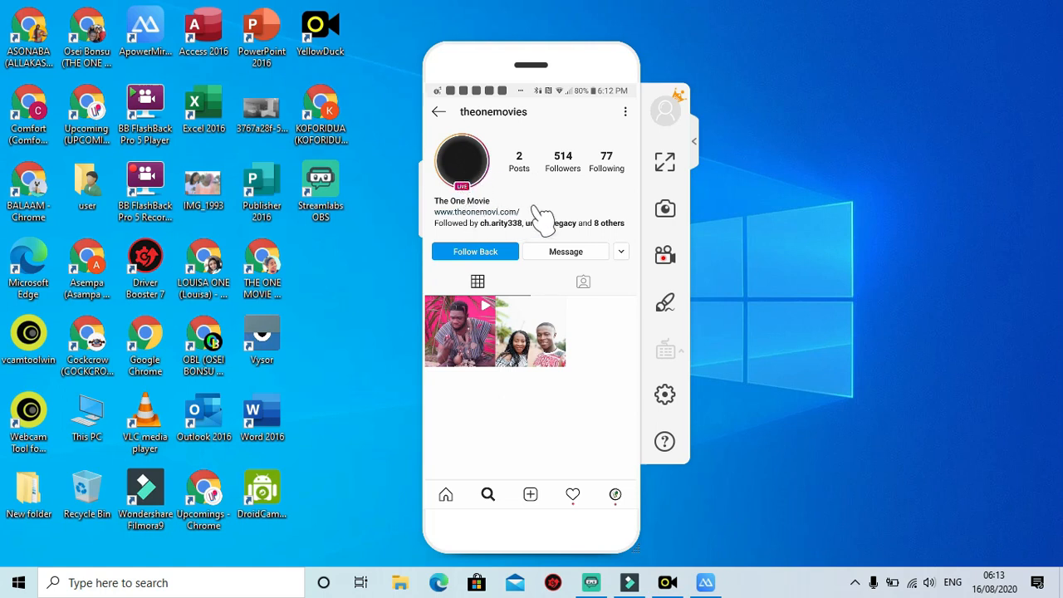
# Step: View the LIVE-badged profile's broadcast, then return to Streamlabs OBS showing 28% dropped frames
pyautogui.click(462, 163)
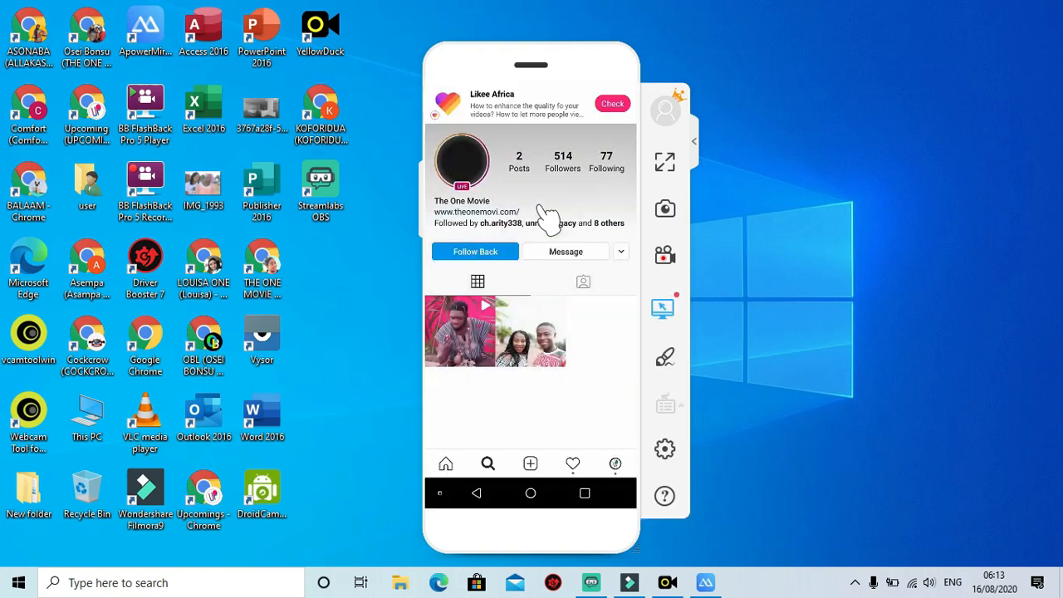
pyautogui.click(591, 581)
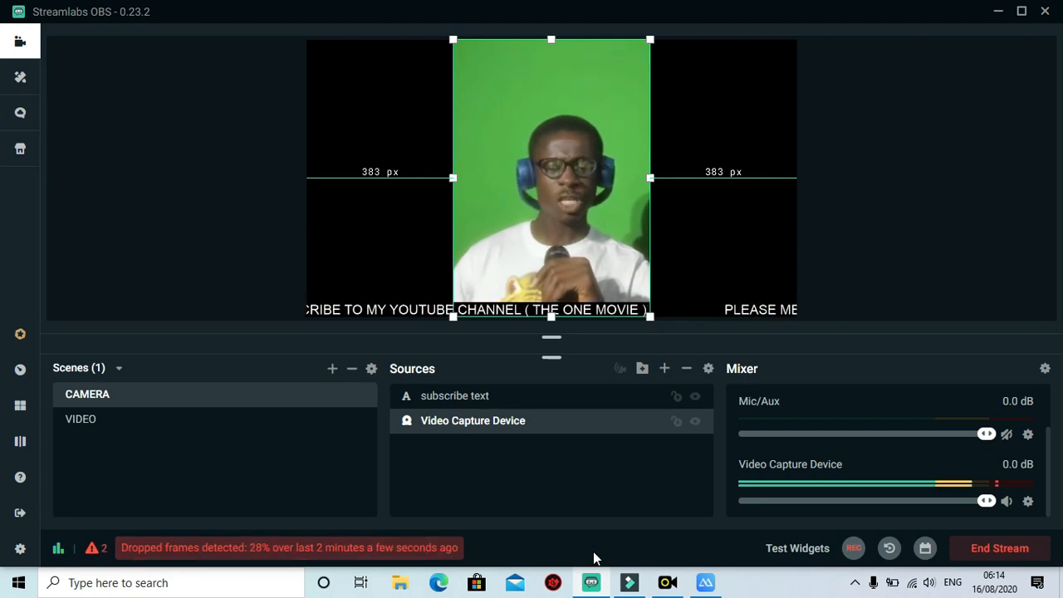
pyautogui.moveTo(507, 403)
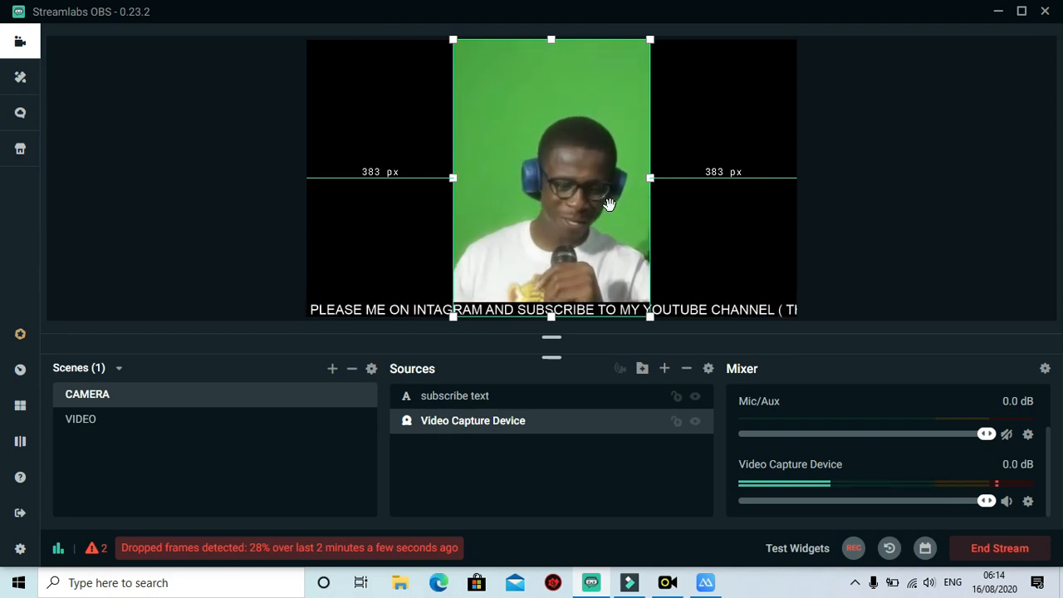
pyautogui.moveTo(618, 237)
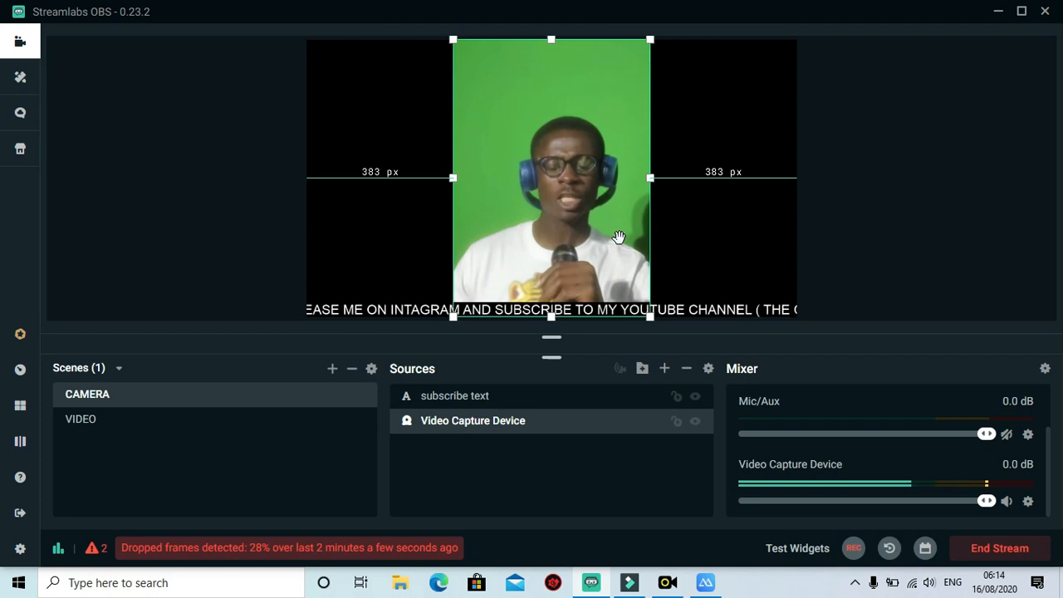